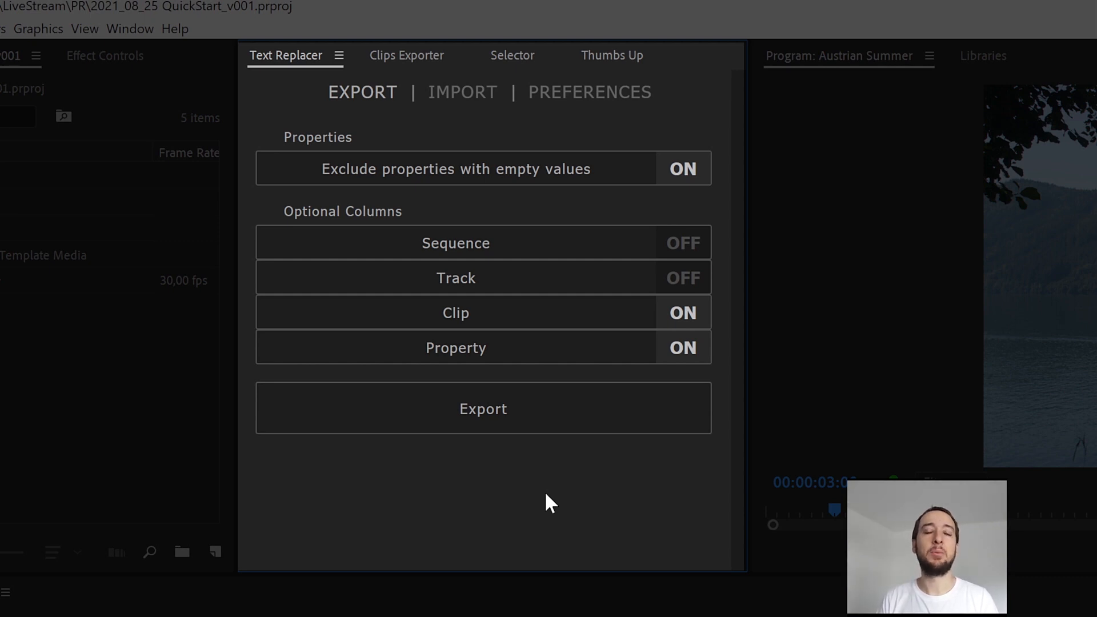
pyautogui.moveTo(533, 507)
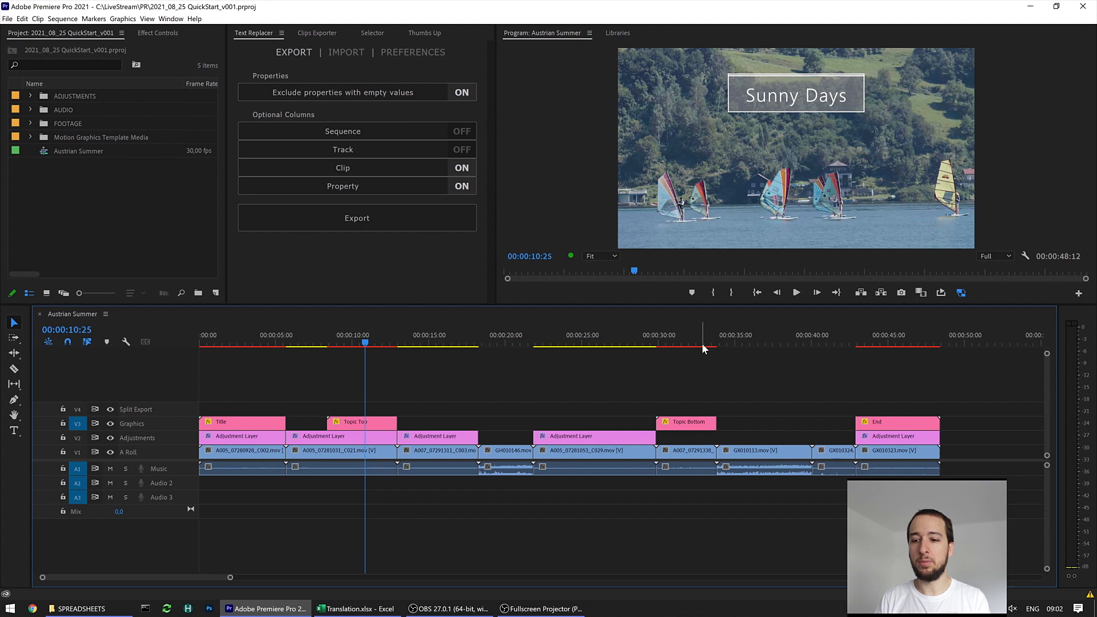
# - Move the playhead to about 00:00:03:29, where the Austrian Summer title appears
pyautogui.click(902, 342)
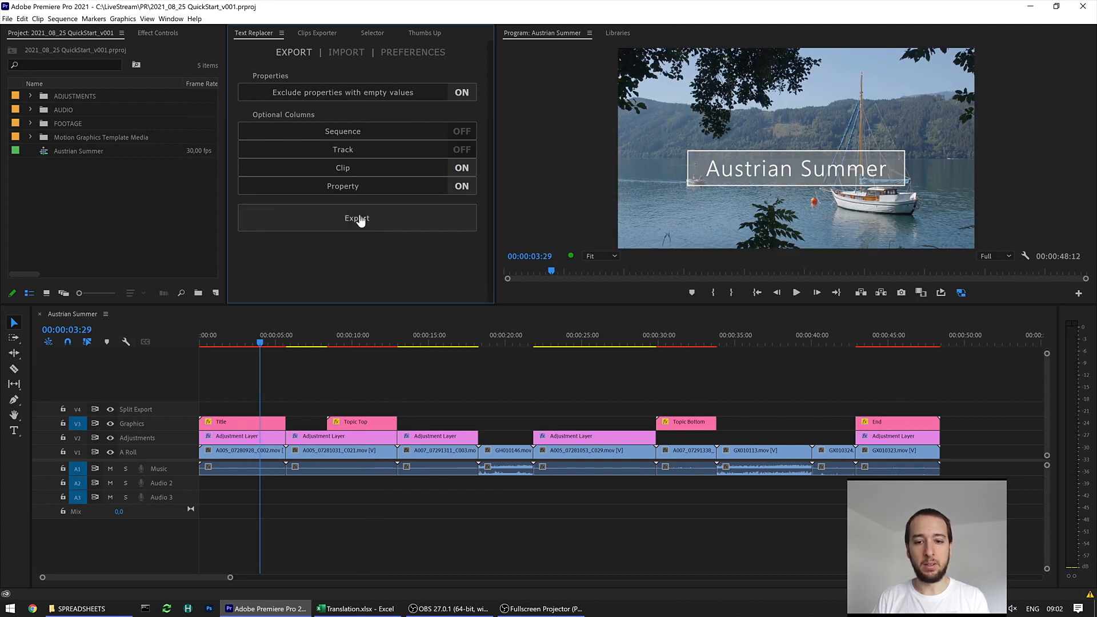
# - Export the sequence text from Text Replacer as 'Austrian Summer' in SPREADSHEETS
pyautogui.click(357, 218)
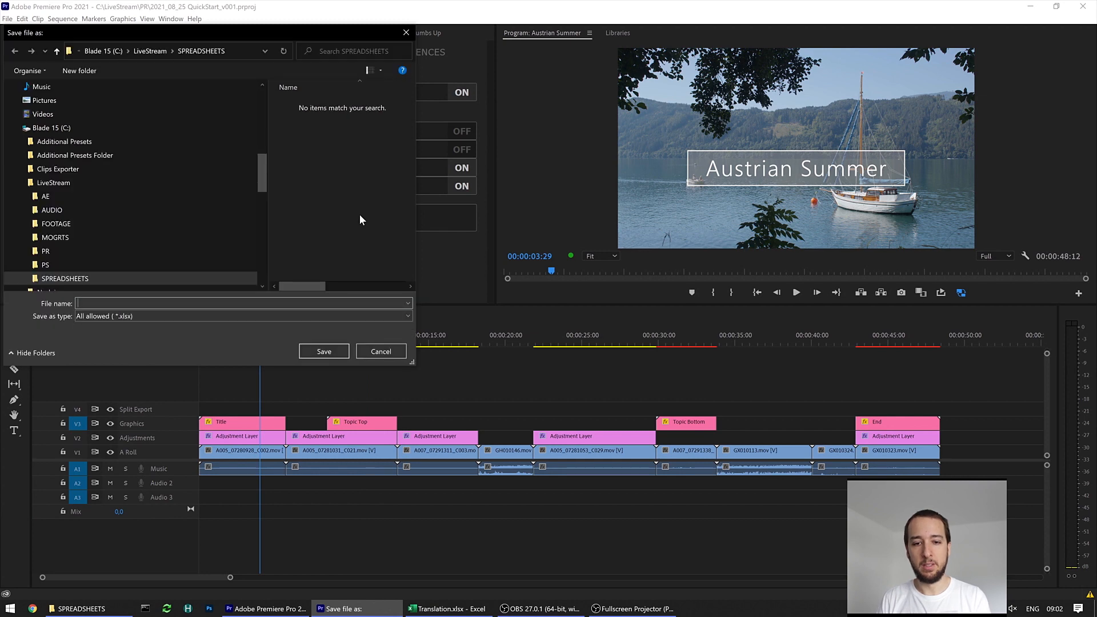
pyautogui.write('Austrian Summe')
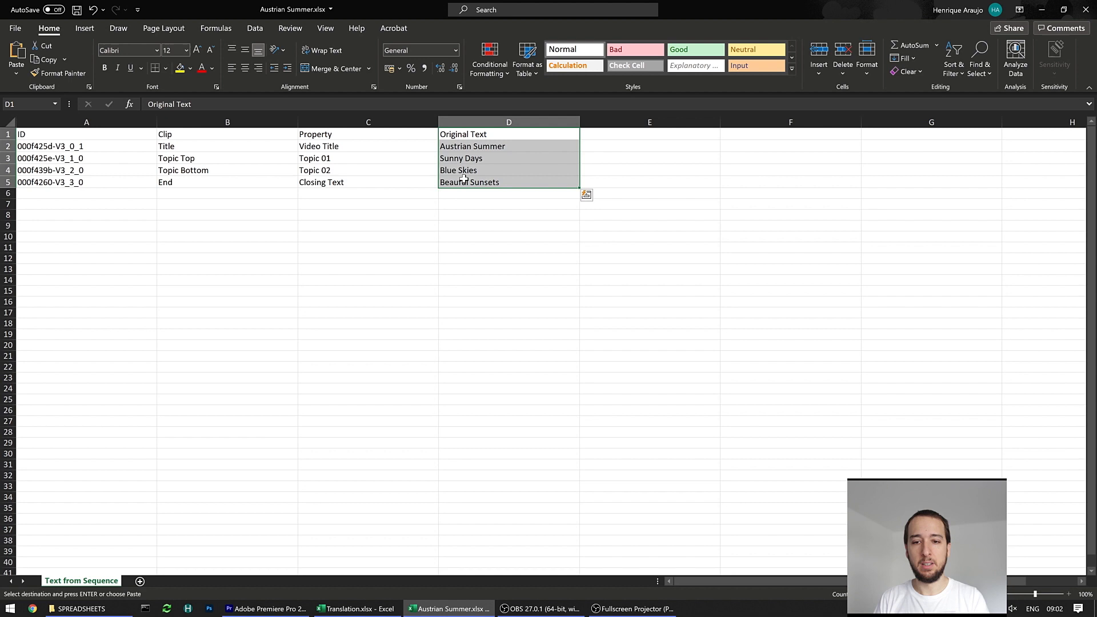
# - Paste the Translation.xlsx translations into E1 of Austrian Summer.xlsx
pyautogui.click(357, 607)
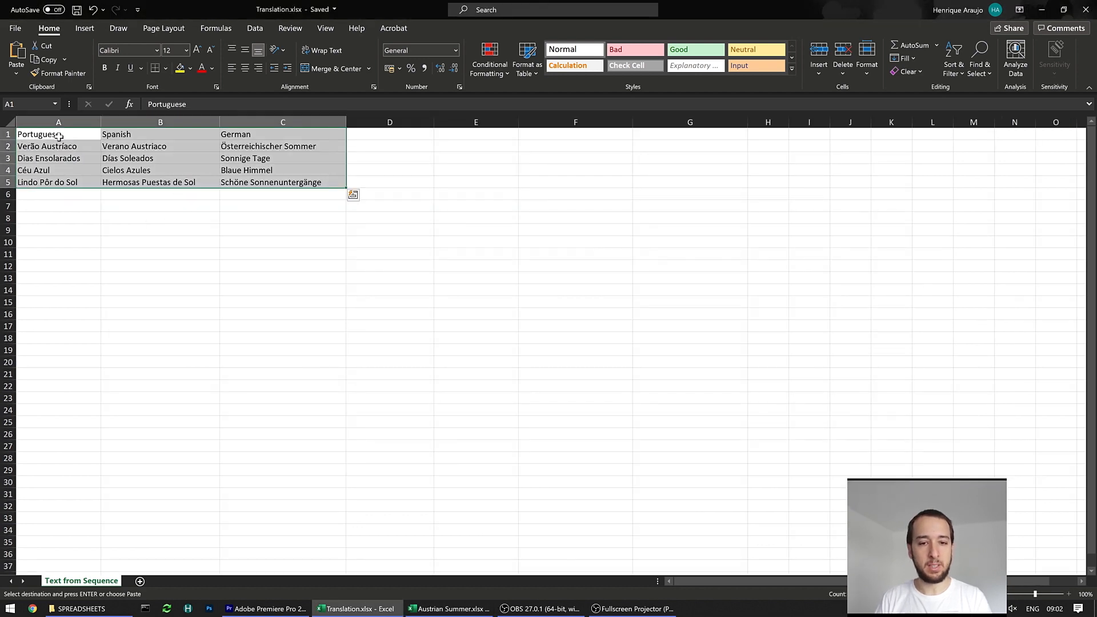
pyautogui.click(449, 608)
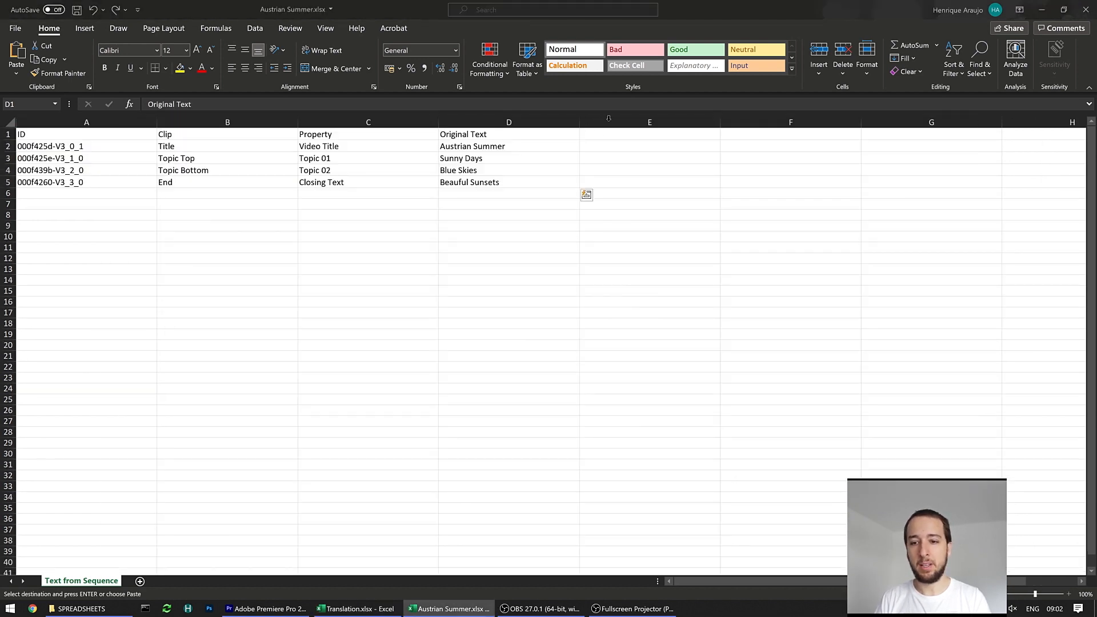
pyautogui.press('ctrl+v')
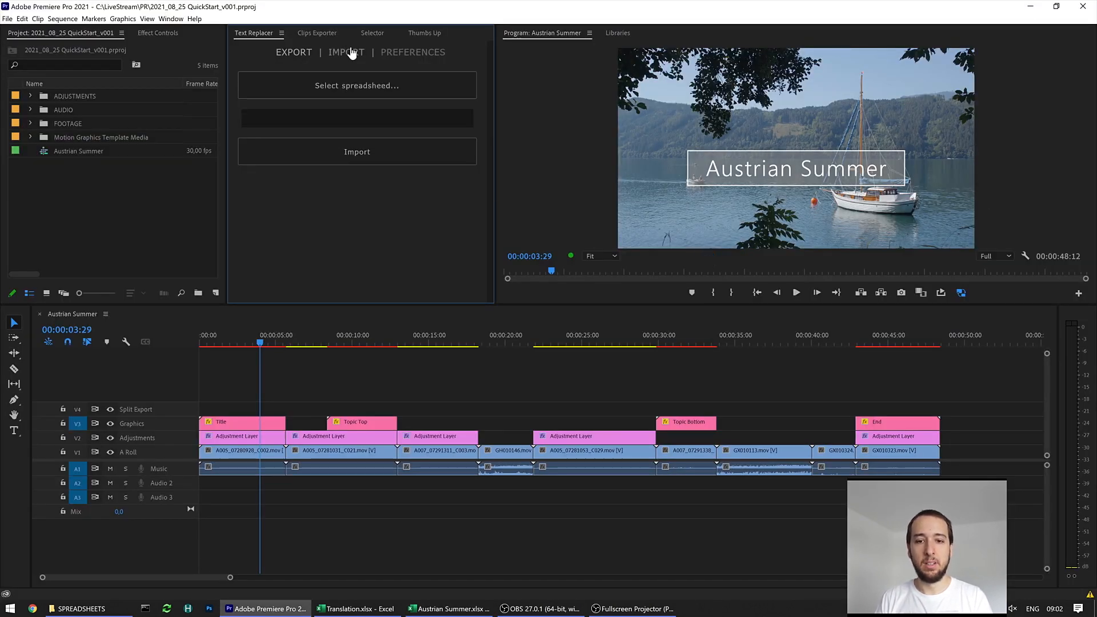
# - Select the translated xlsx file as Text Replacer's import spreadsheet
pyautogui.click(356, 84)
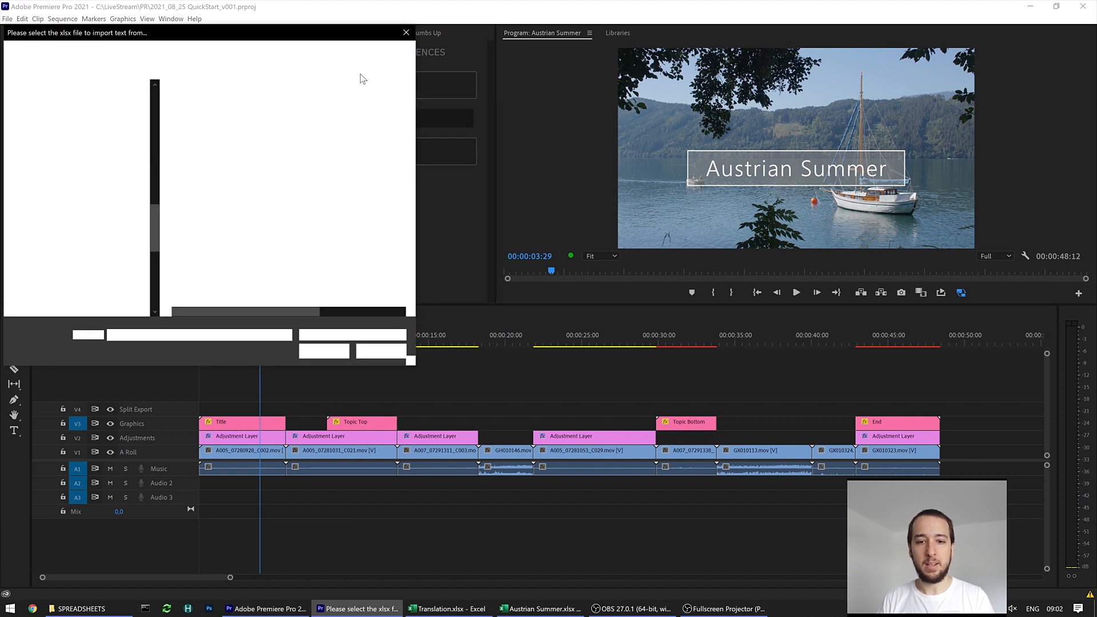
pyautogui.click(405, 32)
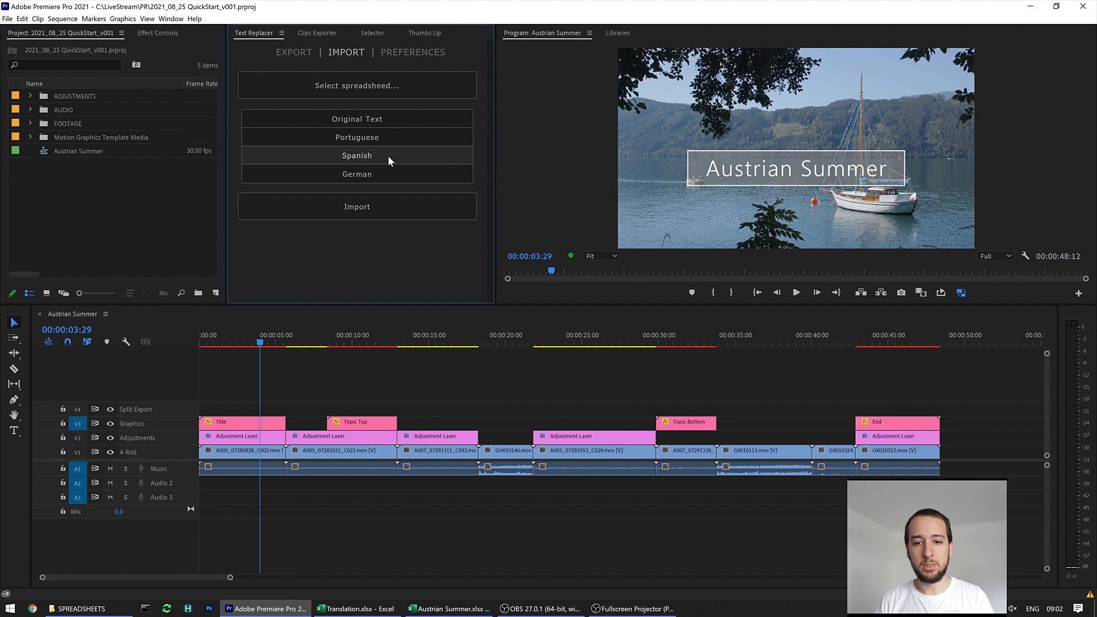
pyautogui.moveTo(356, 174)
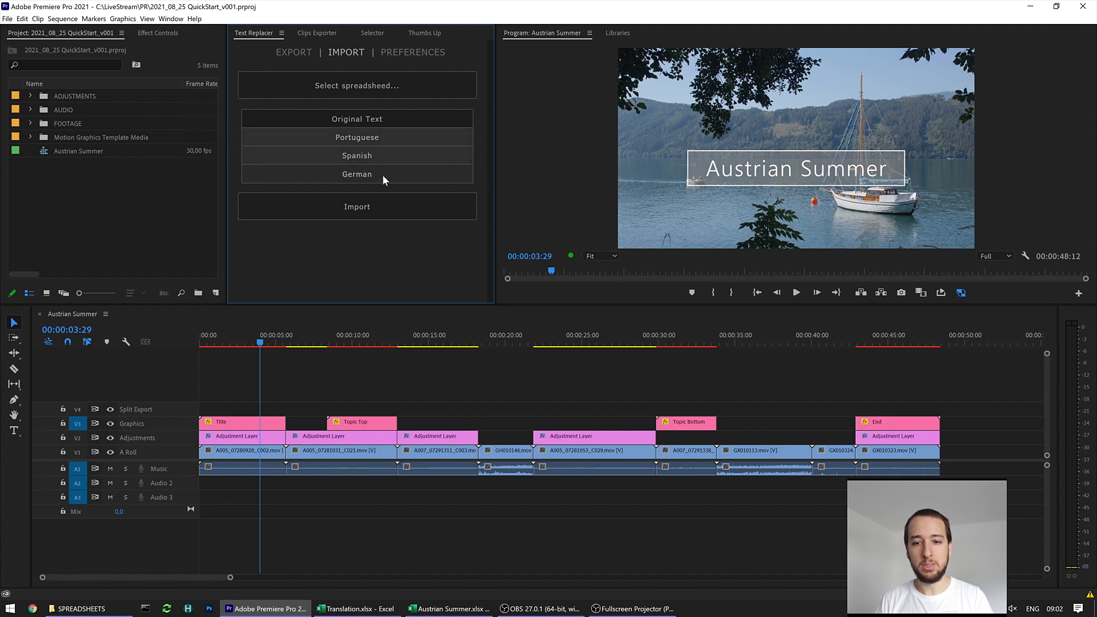
pyautogui.moveTo(381, 206)
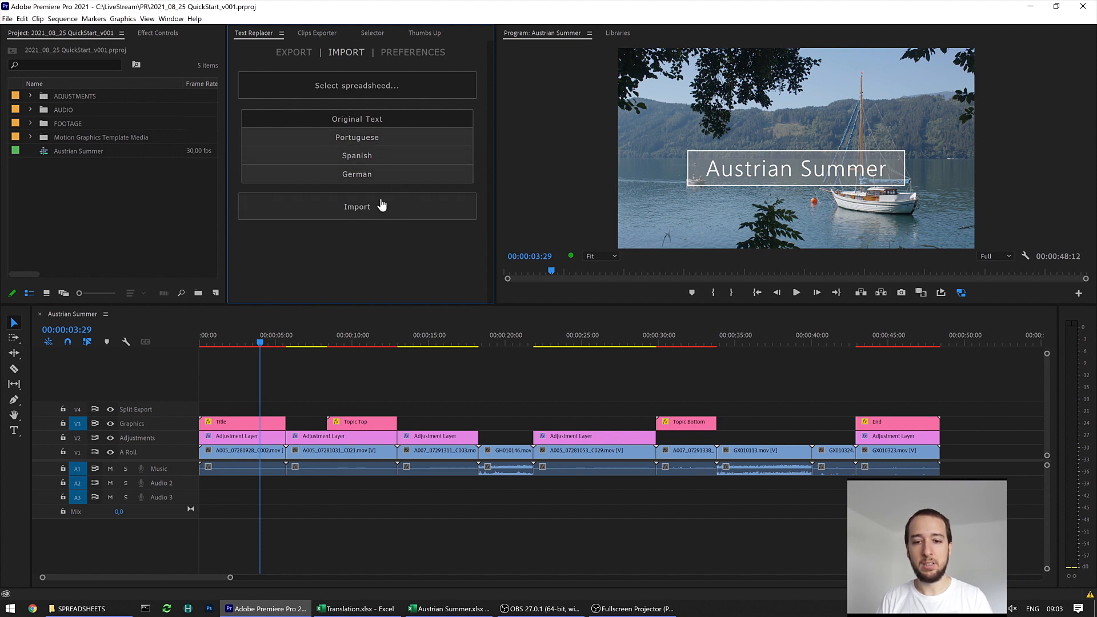
# - Import to create Austrian Summer_Portuguese, _Spanish and _German sequences
pyautogui.click(356, 206)
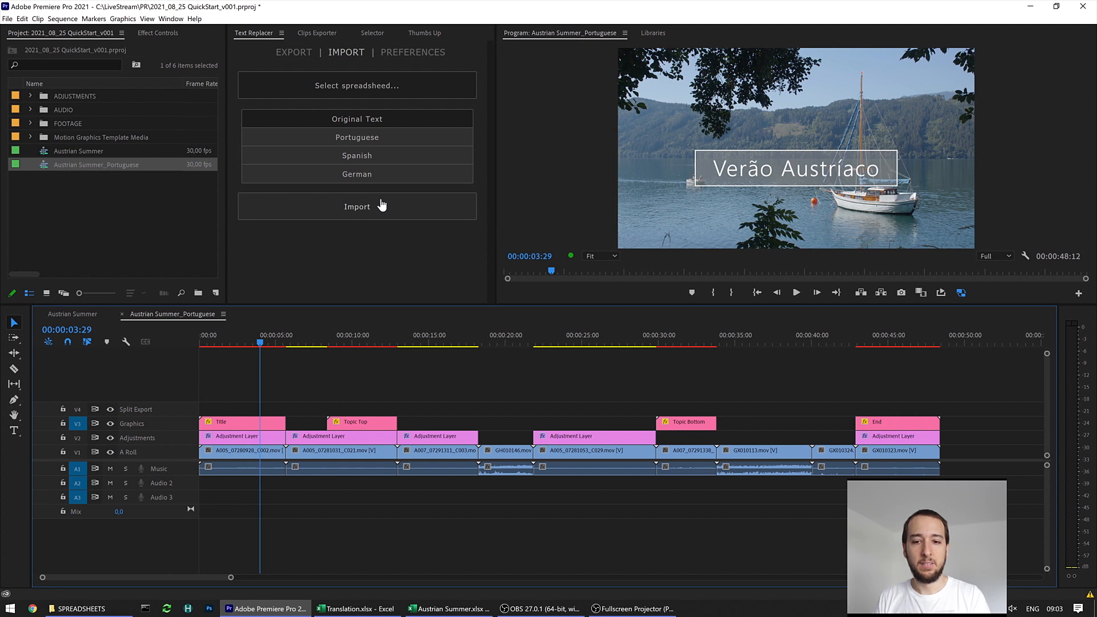
pyautogui.click(355, 206)
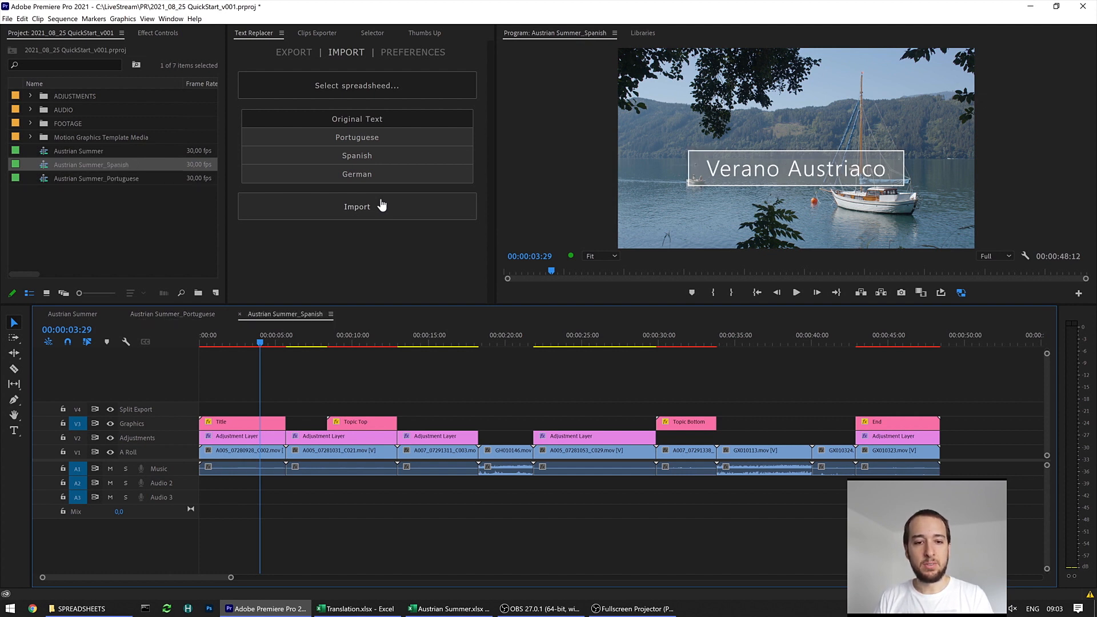
pyautogui.click(356, 206)
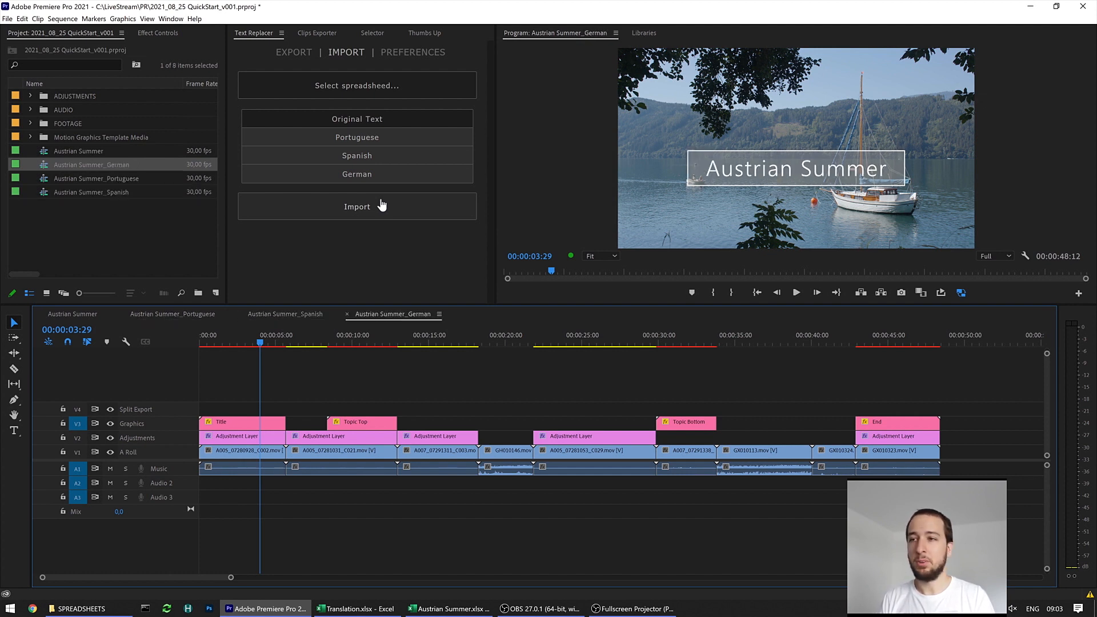
pyautogui.click(356, 205)
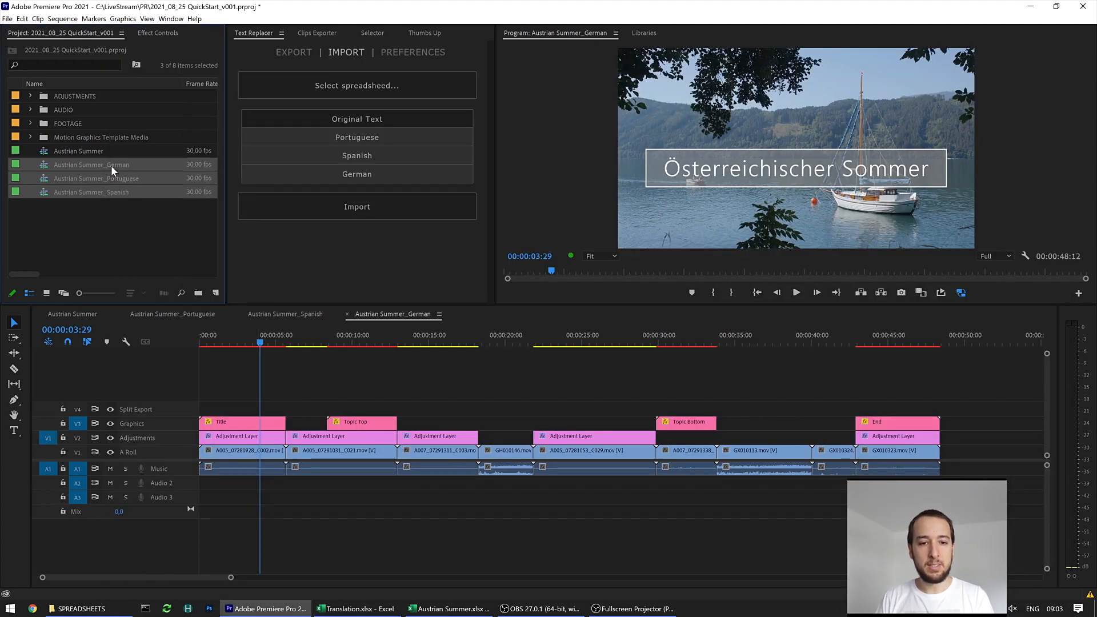
pyautogui.moveTo(112, 171)
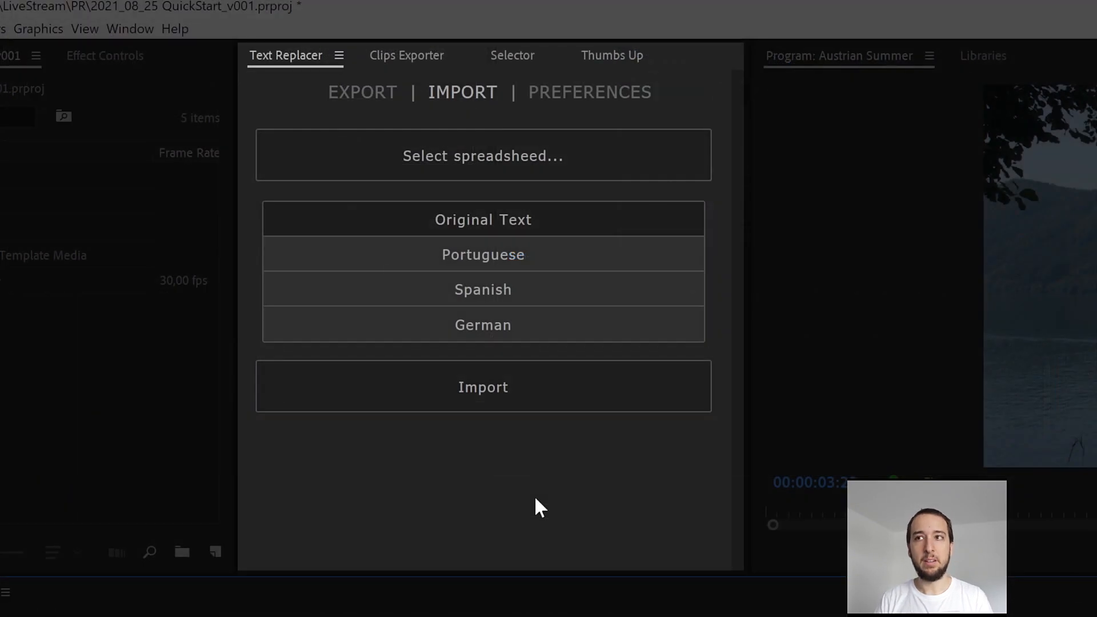
# - Switch Text Replacer to its EXPORT tab
pyautogui.click(362, 92)
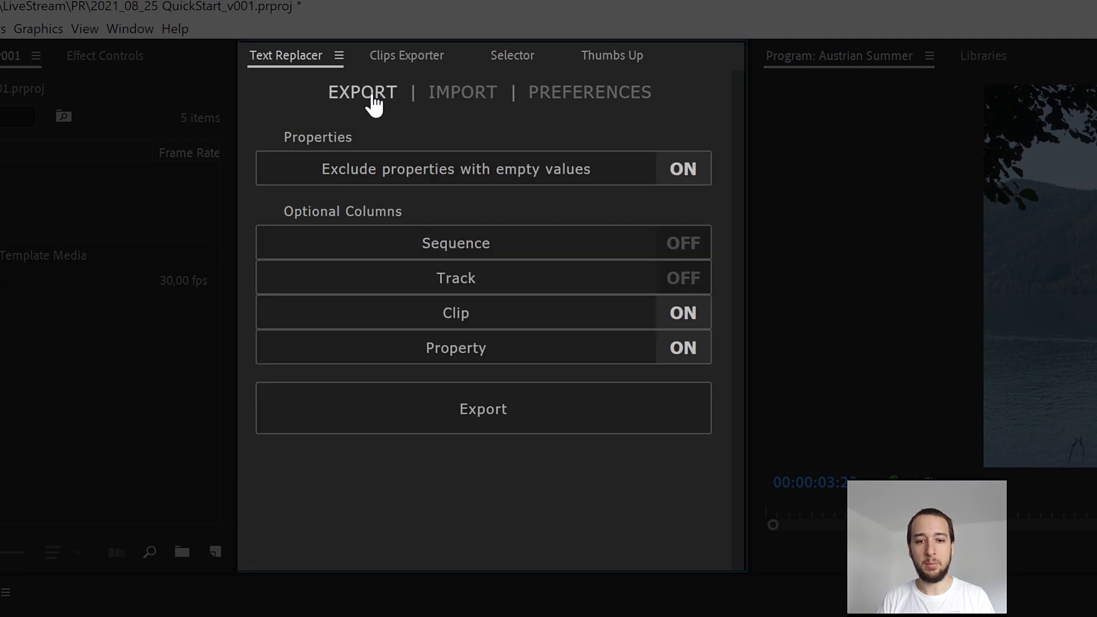
pyautogui.moveTo(342, 124)
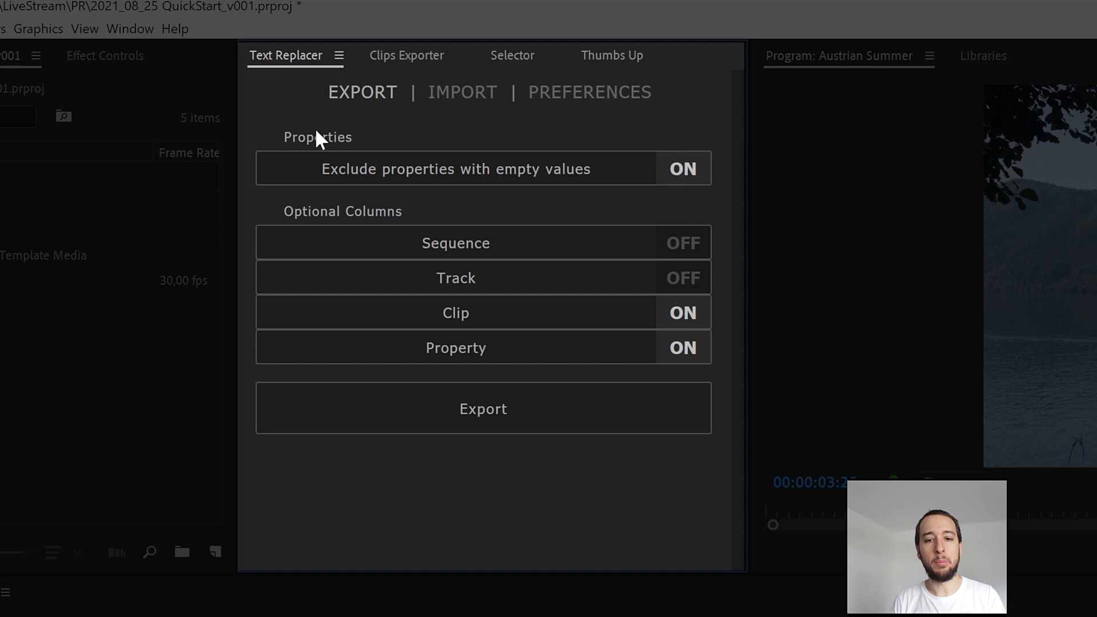
pyautogui.moveTo(359, 134)
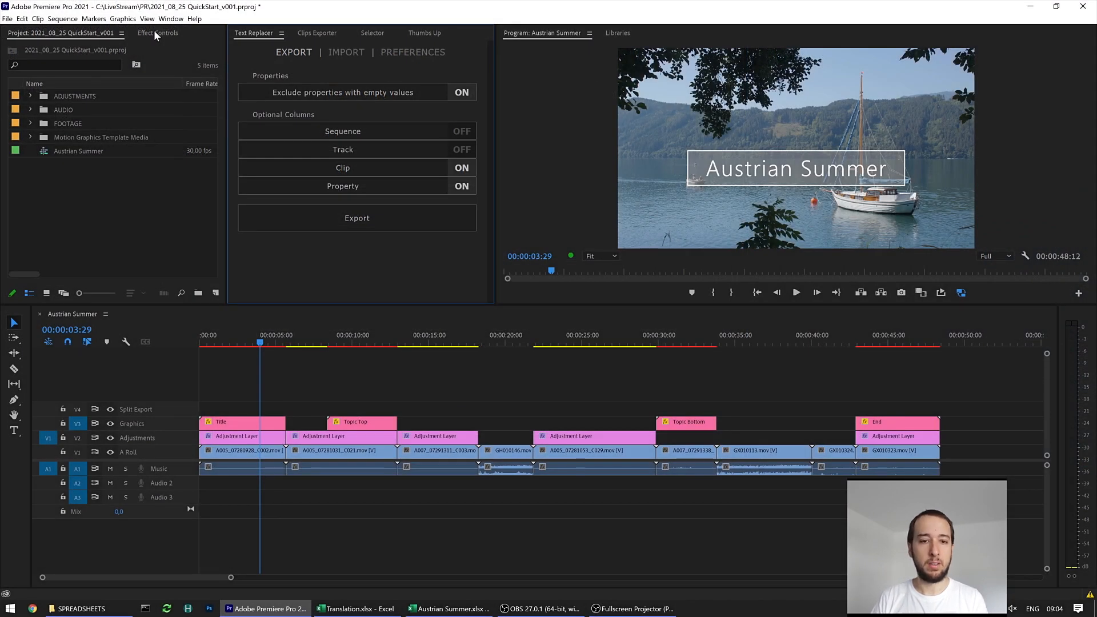
# - Select the Title clip on V3 to show its Austrian Summer text in Effect Controls
pyautogui.click(241, 422)
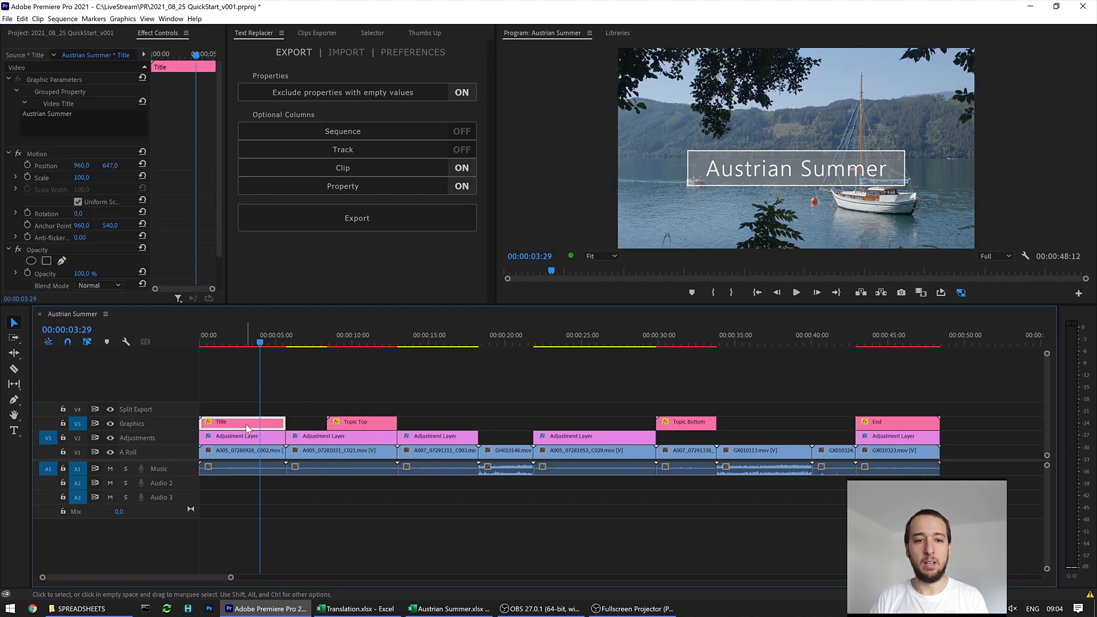
pyautogui.moveTo(61, 85)
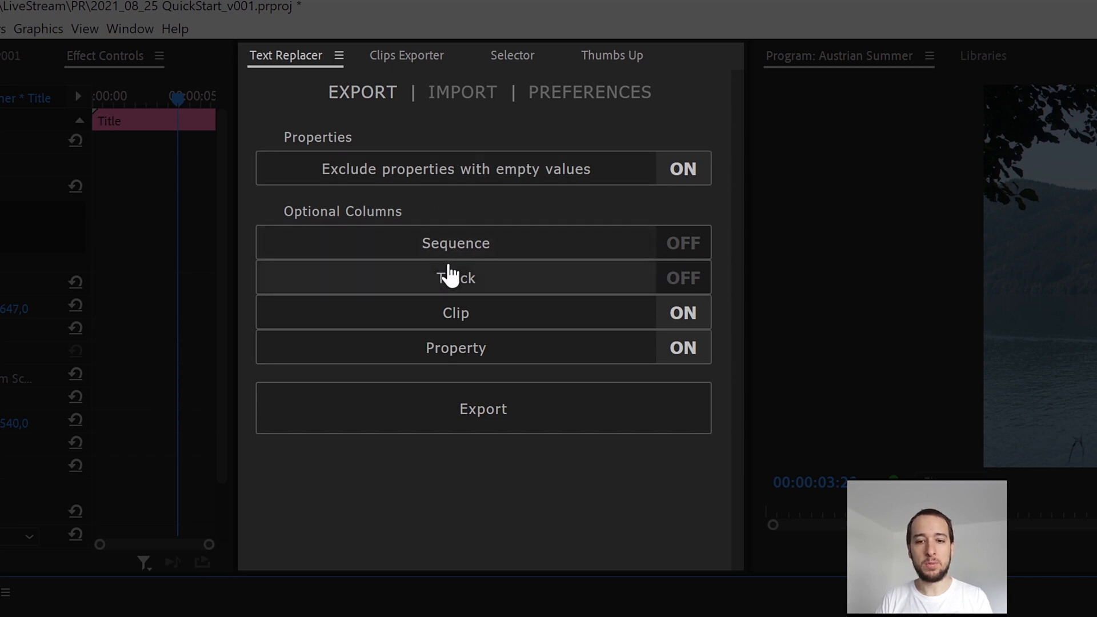
pyautogui.moveTo(465, 245)
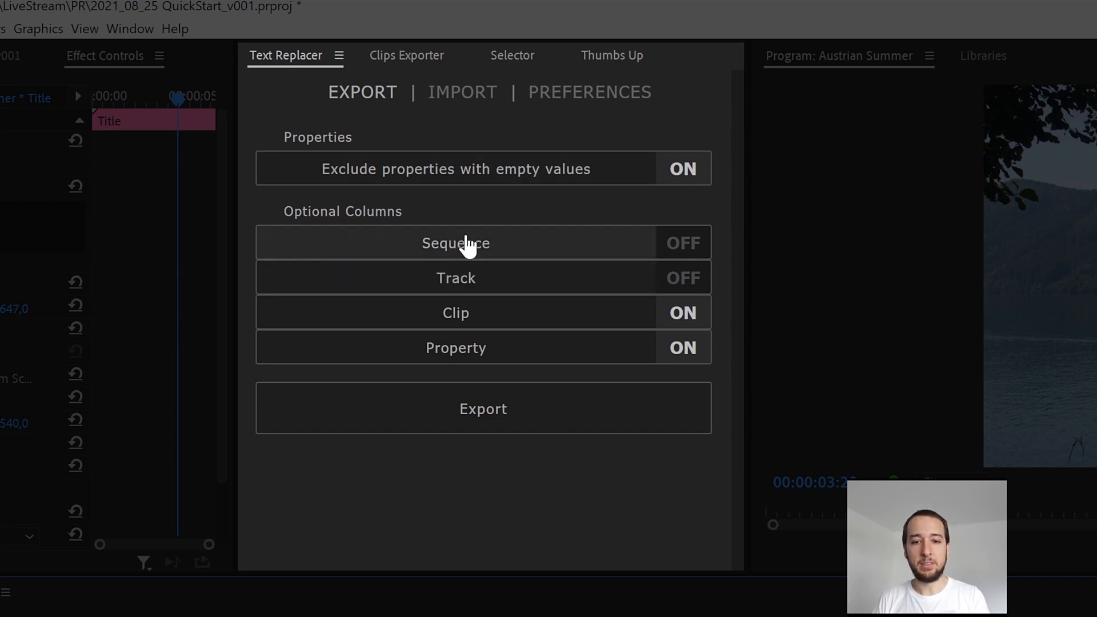
pyautogui.moveTo(486, 294)
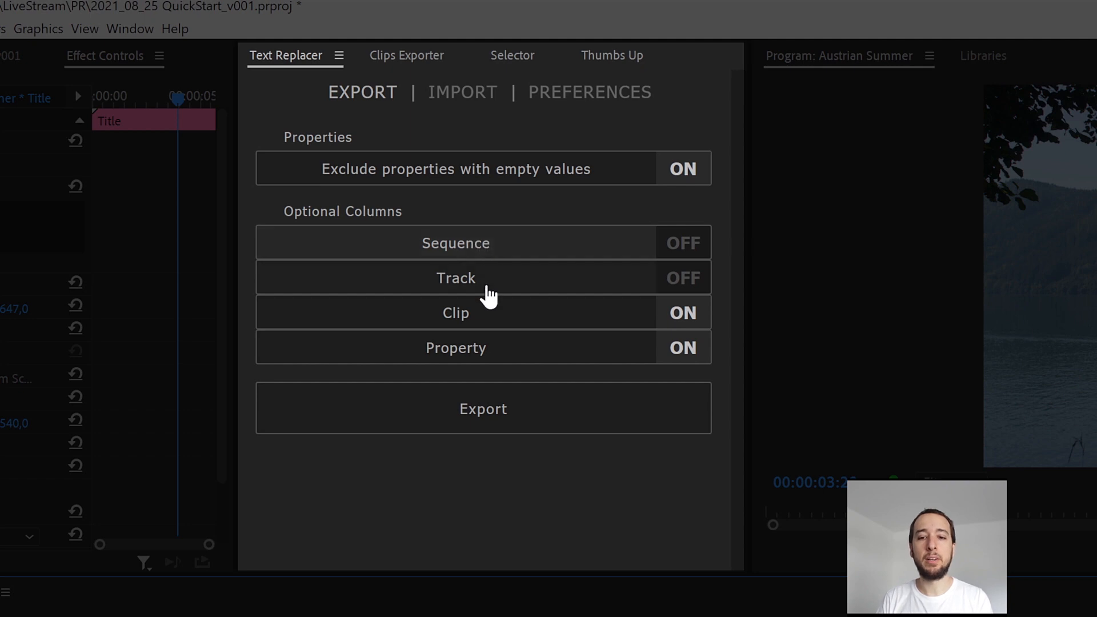
pyautogui.moveTo(530, 267)
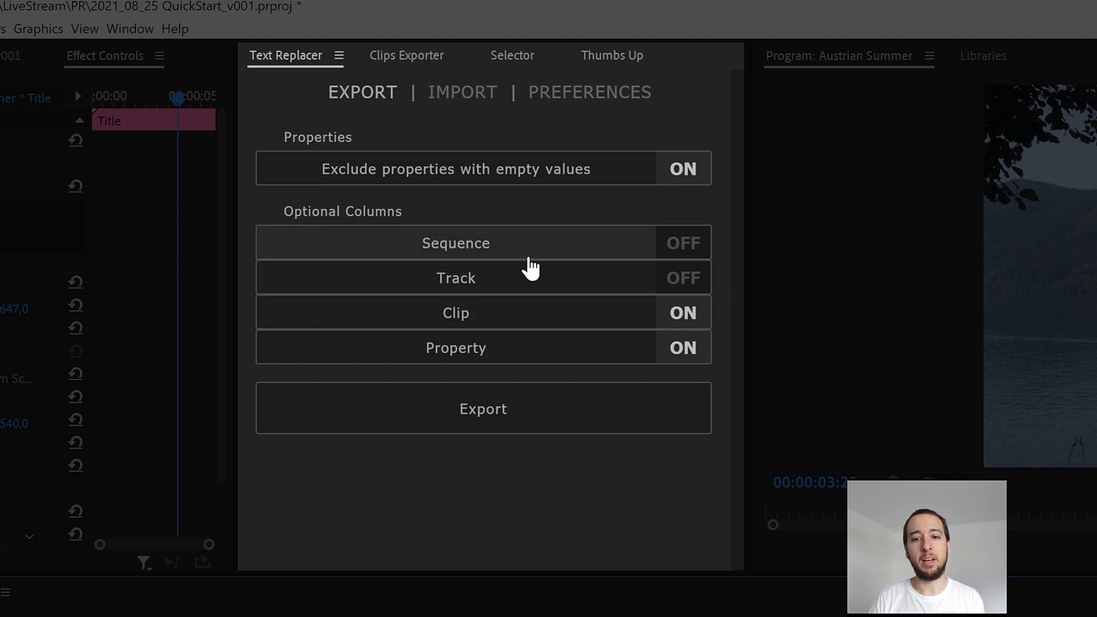
pyautogui.moveTo(533, 252)
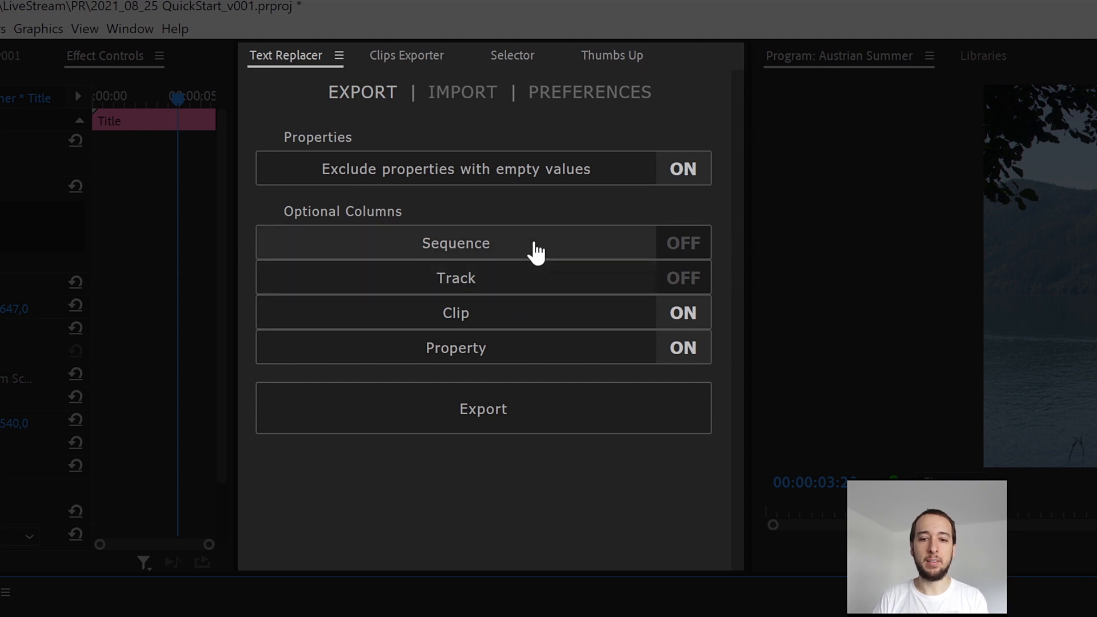
# - Turn on the Sequence and Track optional export columns
pyautogui.click(483, 243)
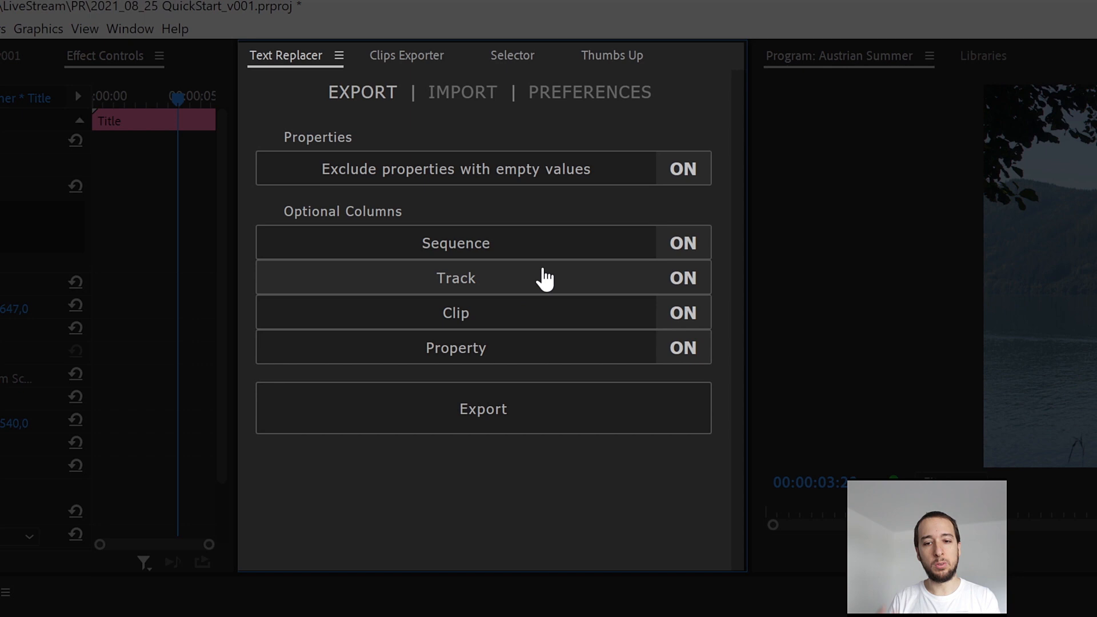
pyautogui.moveTo(545, 324)
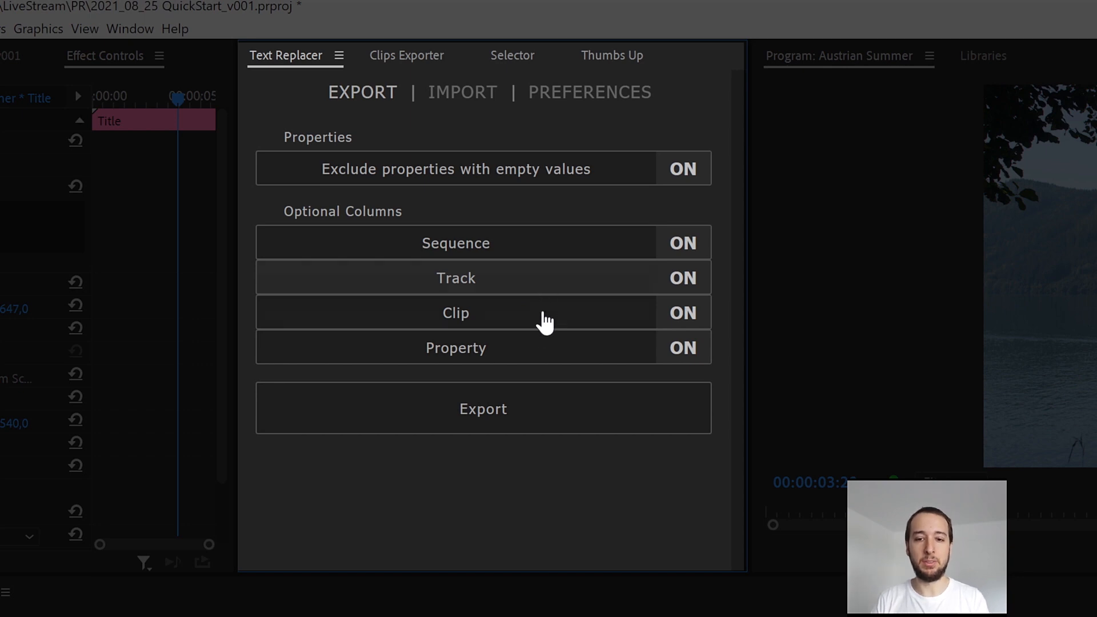
pyautogui.moveTo(509, 225)
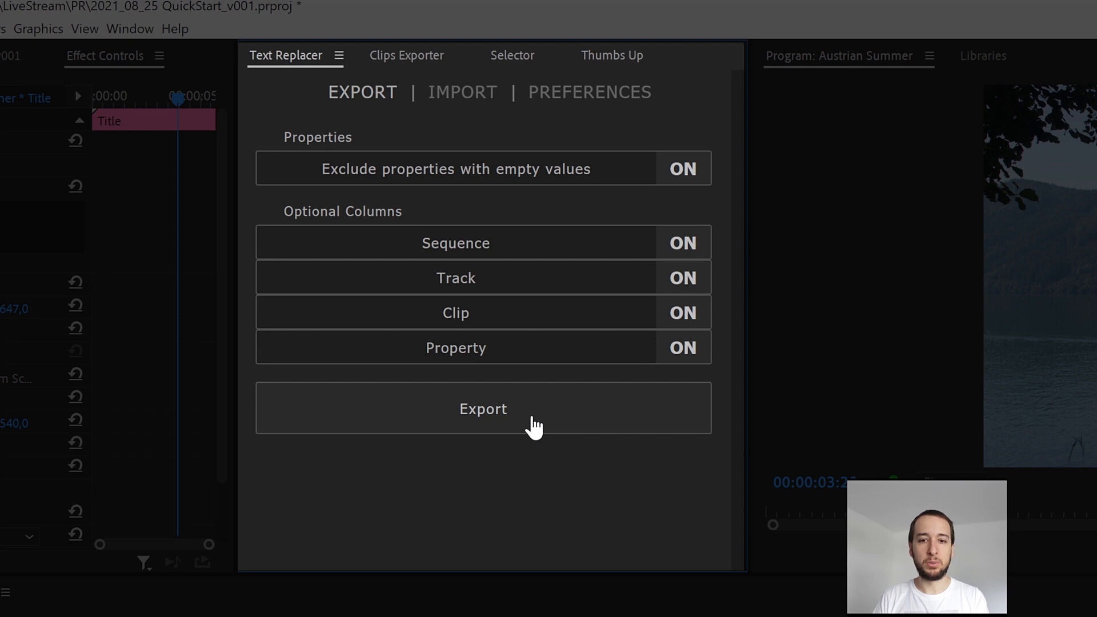
pyautogui.moveTo(501, 442)
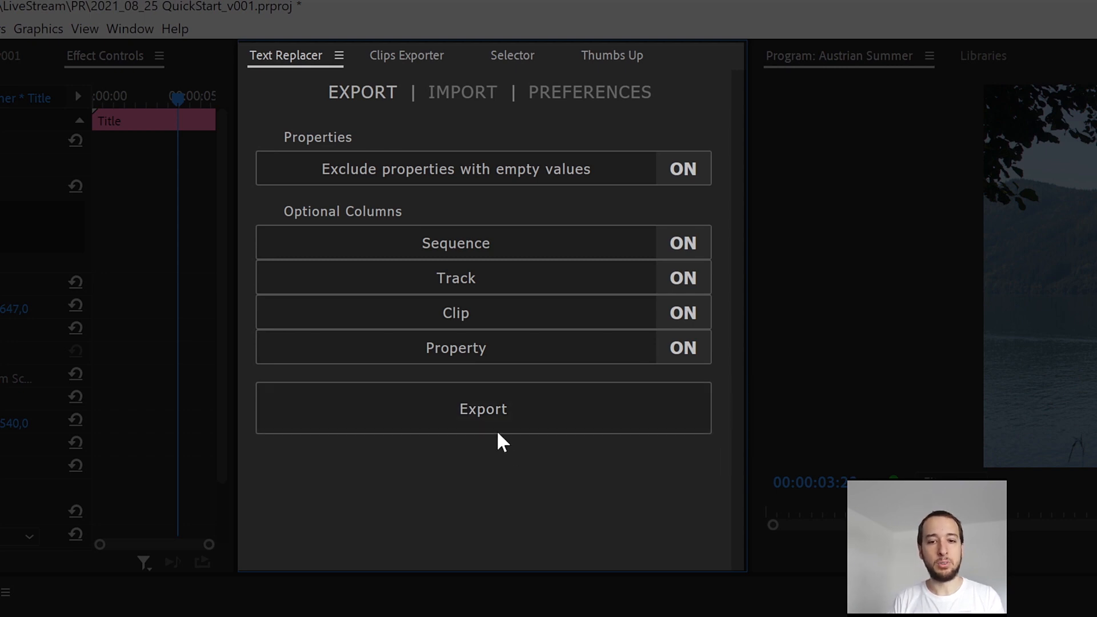
pyautogui.moveTo(590, 92)
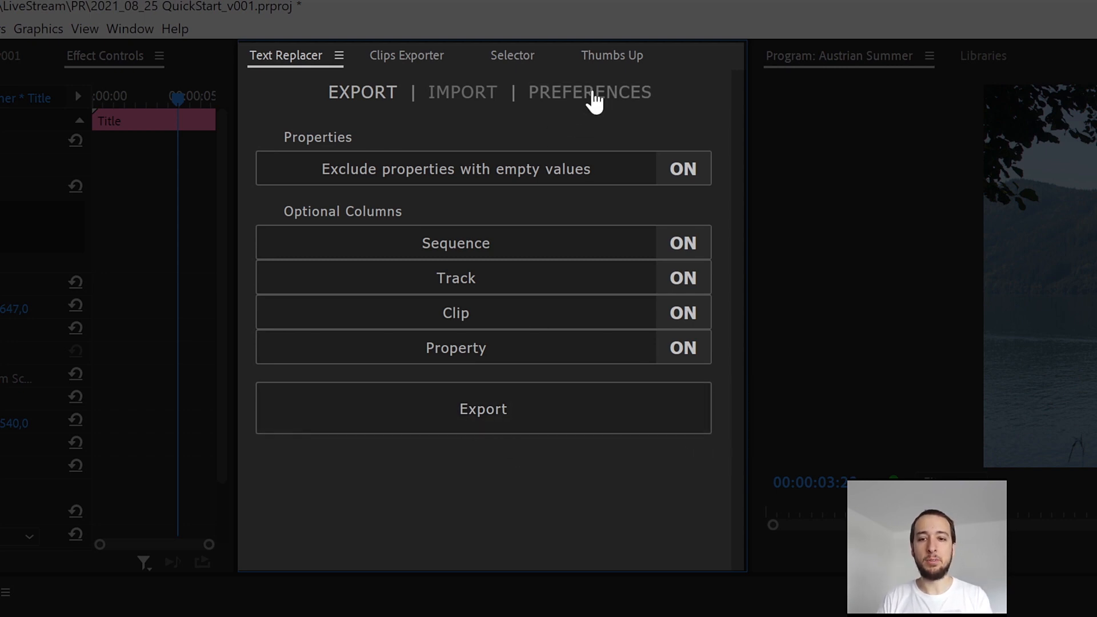
pyautogui.click(589, 92)
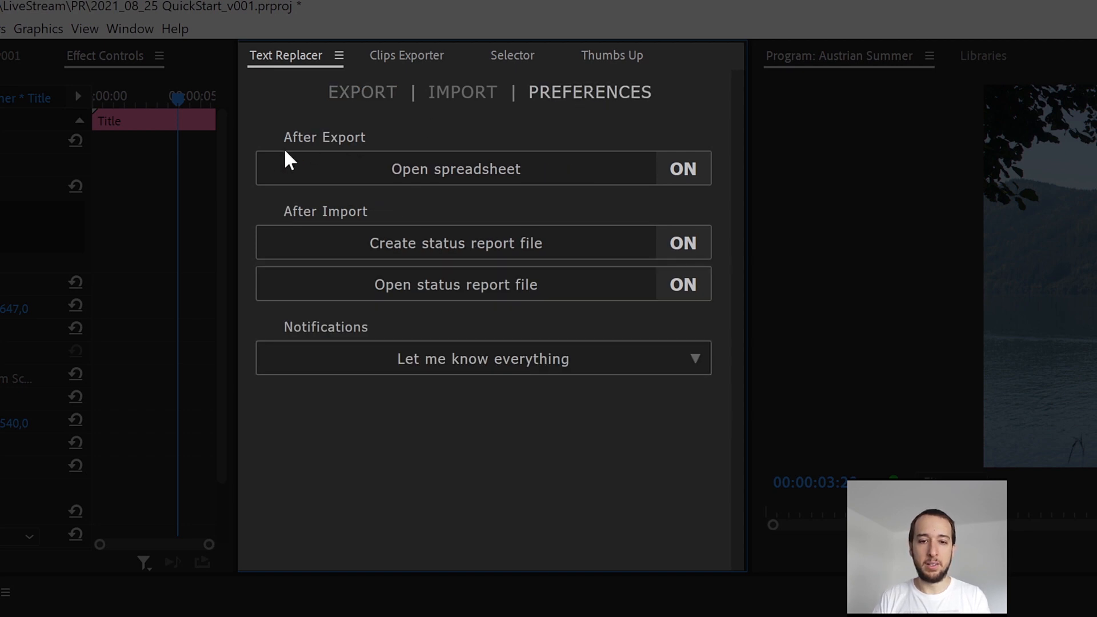
pyautogui.moveTo(412, 189)
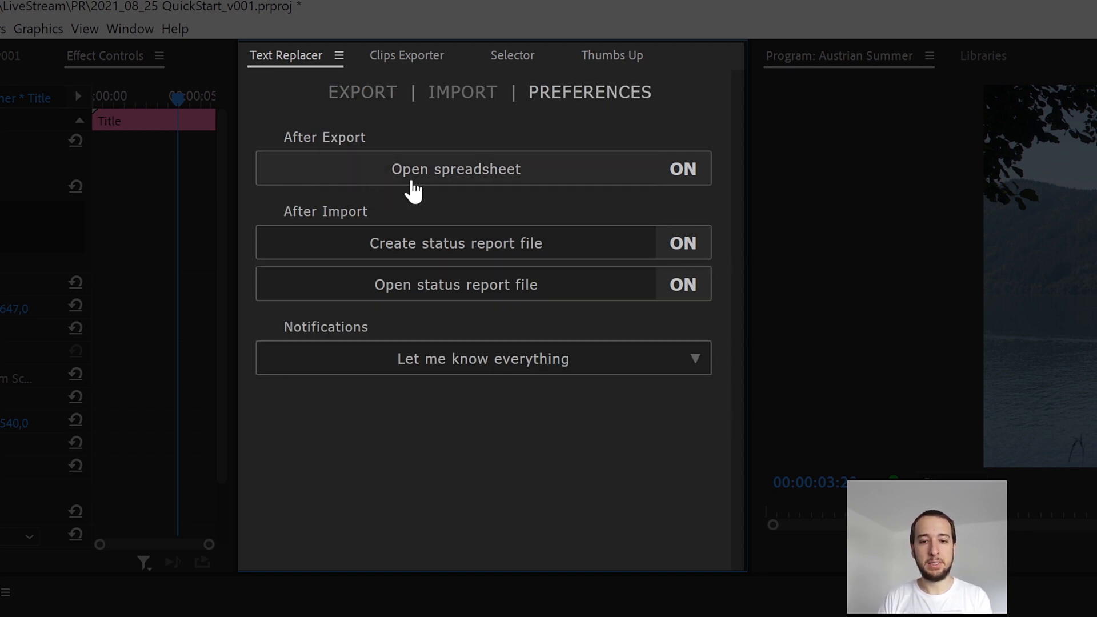
pyautogui.moveTo(555, 171)
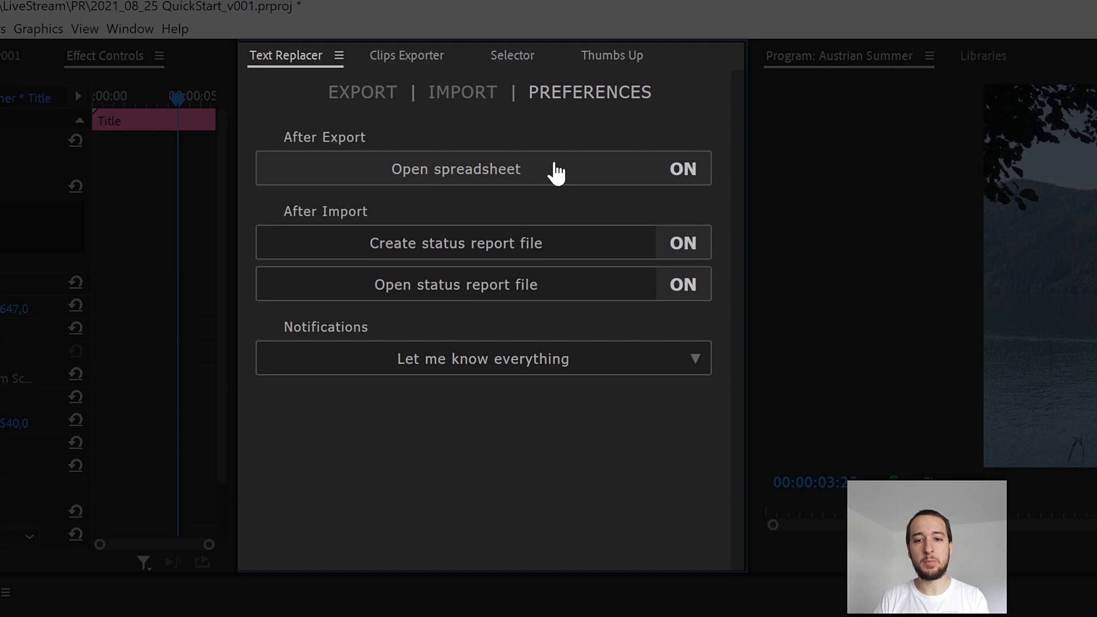
pyautogui.moveTo(533, 174)
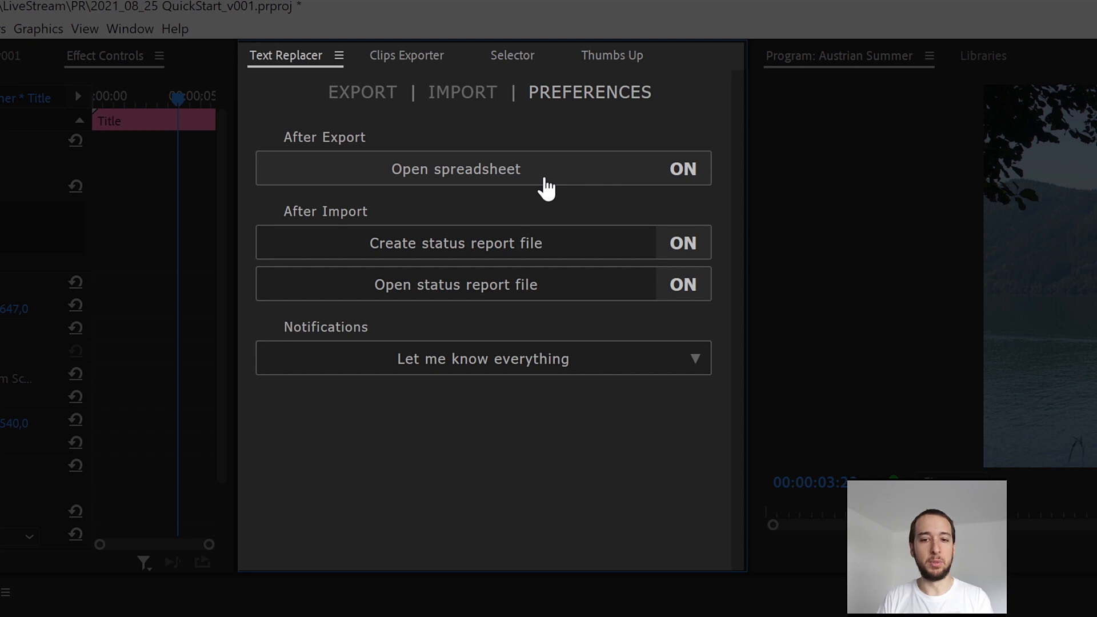
pyautogui.click(363, 91)
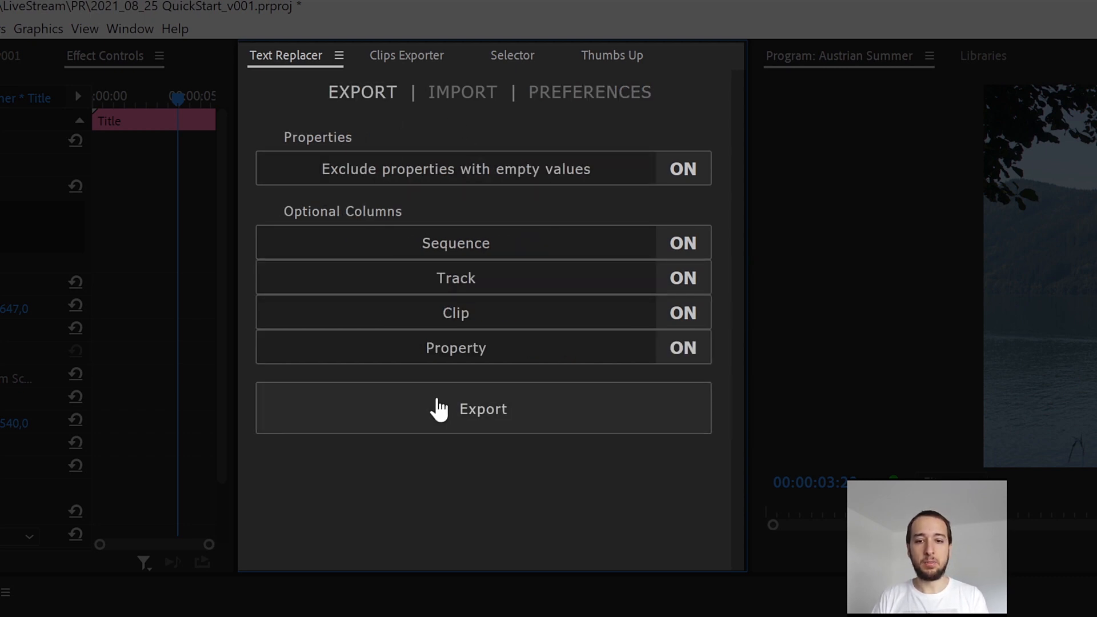
pyautogui.moveTo(474, 112)
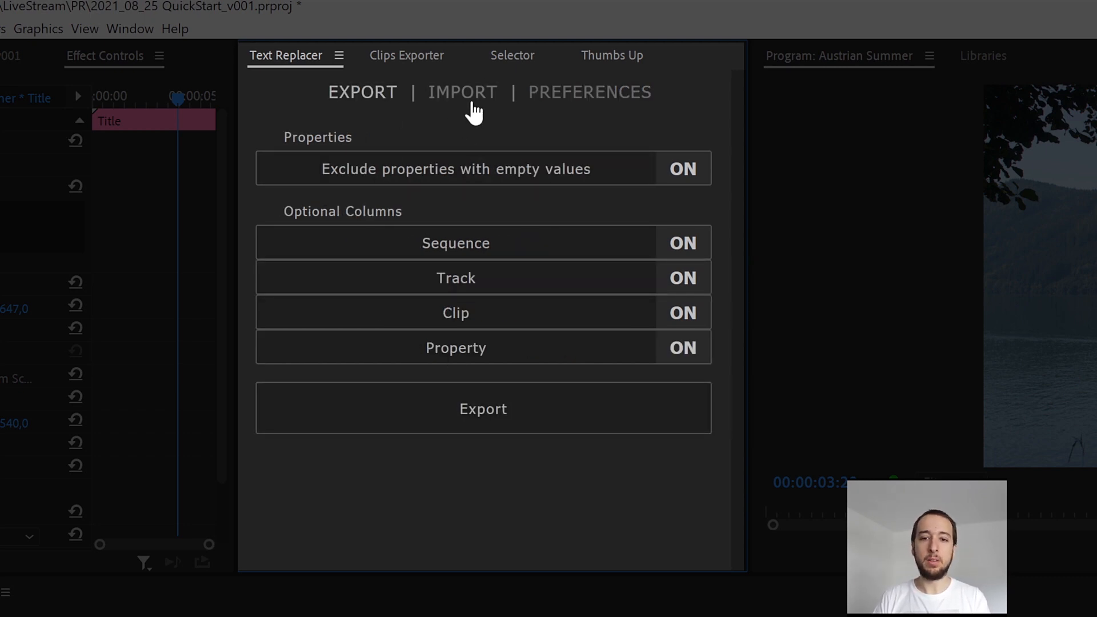
# - Switch Text Replacer to its IMPORT tab
pyautogui.click(461, 92)
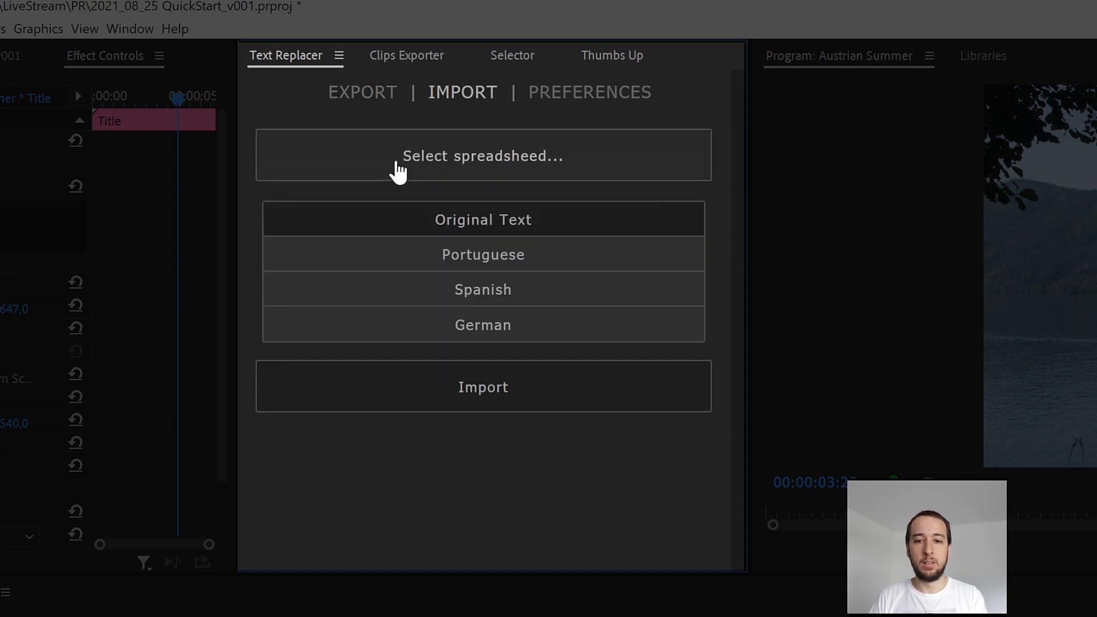
pyautogui.moveTo(516, 173)
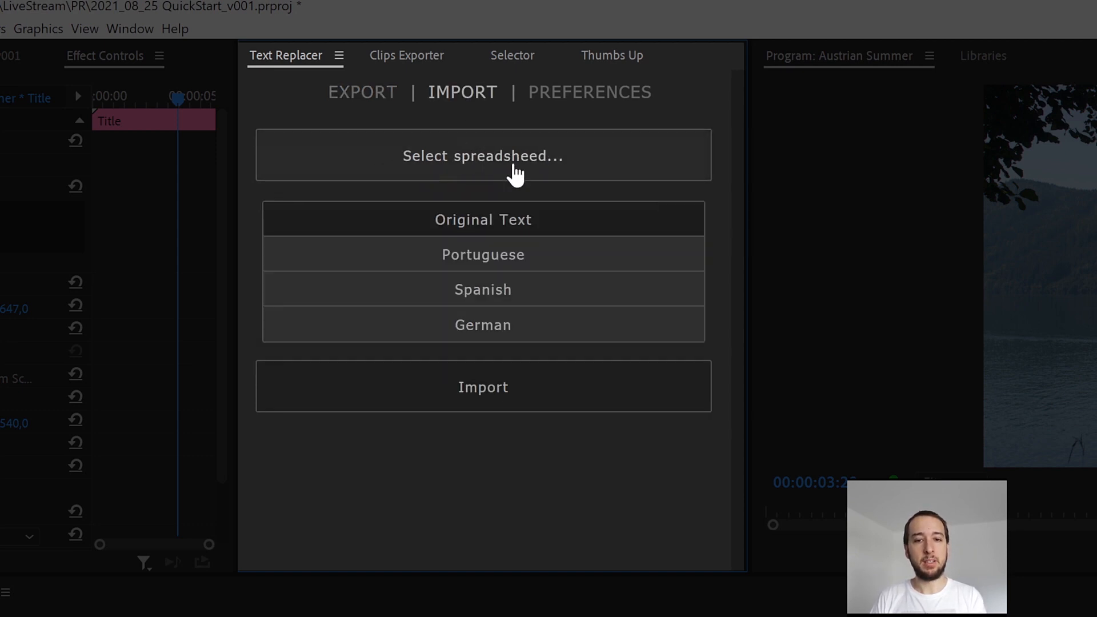
pyautogui.moveTo(541, 220)
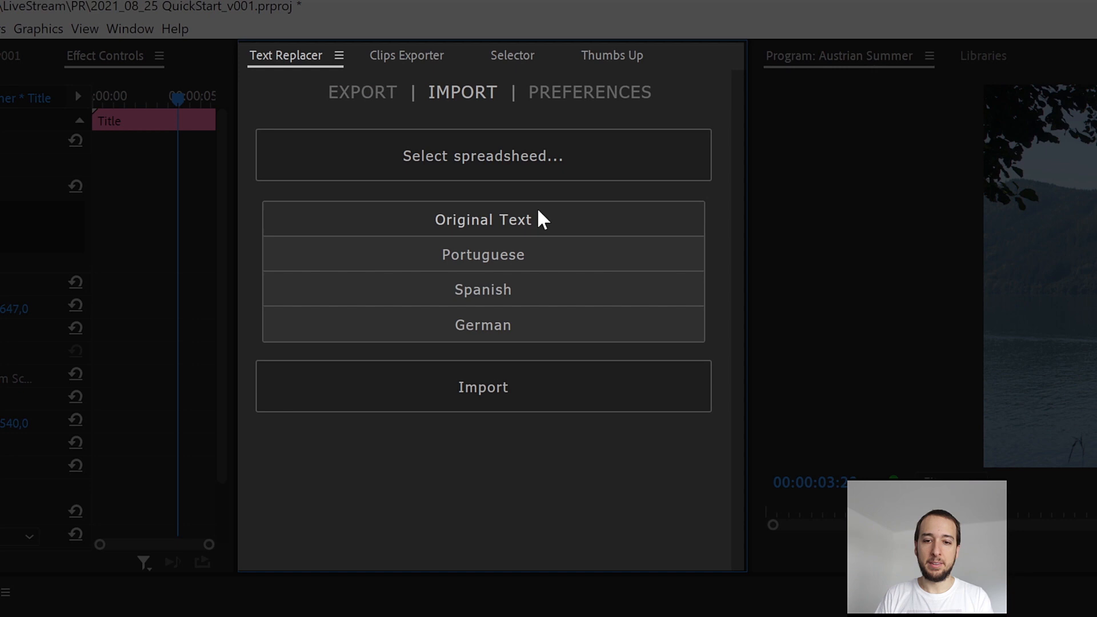
pyautogui.moveTo(544, 231)
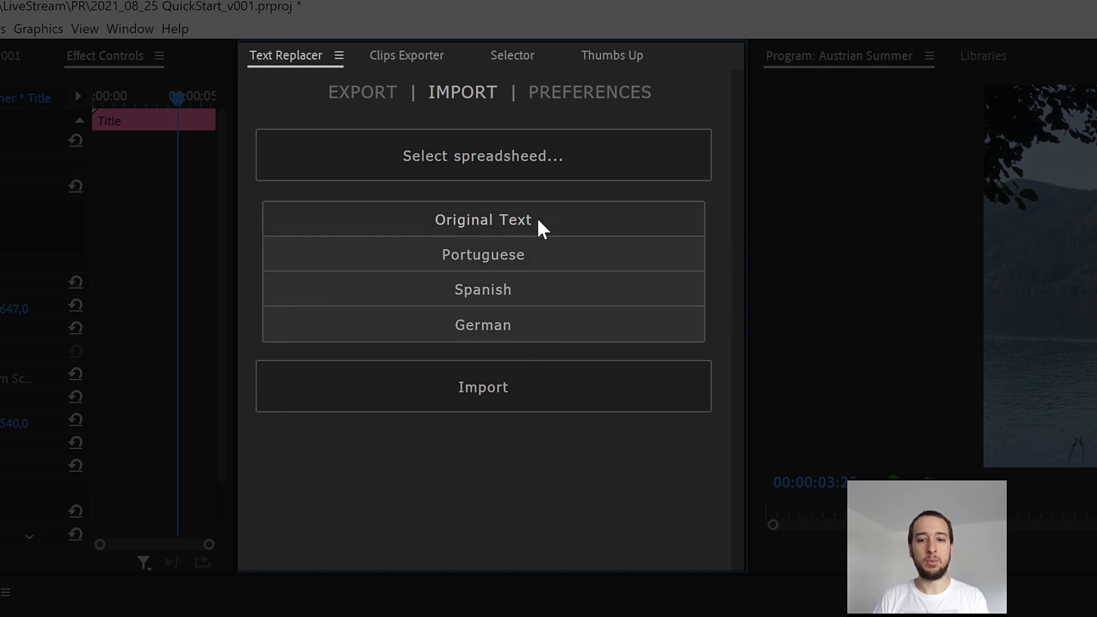
pyautogui.moveTo(549, 344)
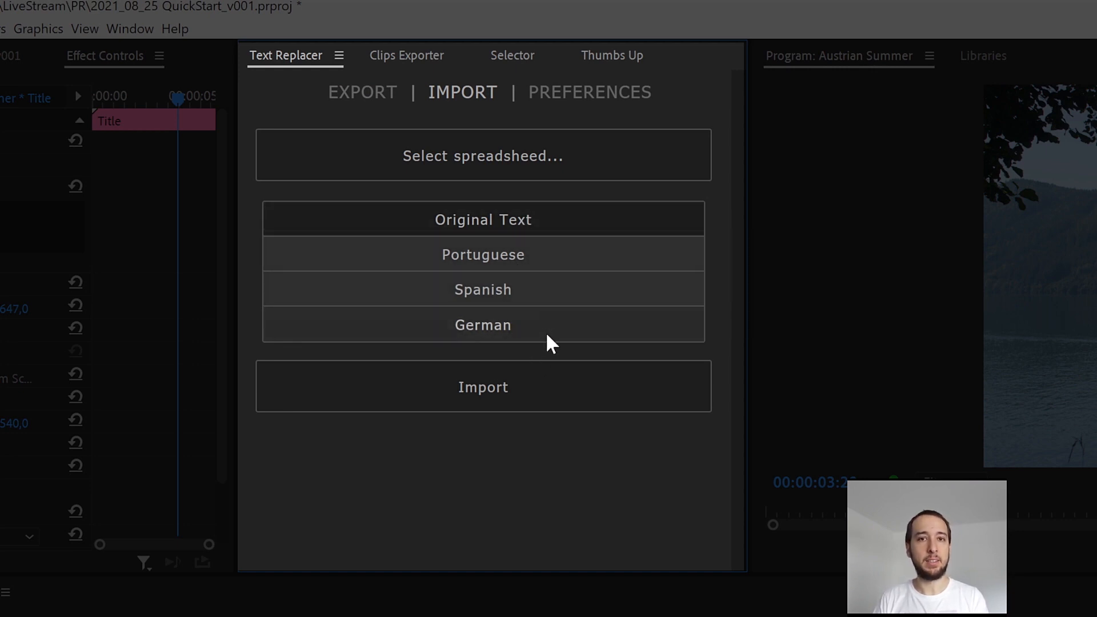
pyautogui.moveTo(544, 386)
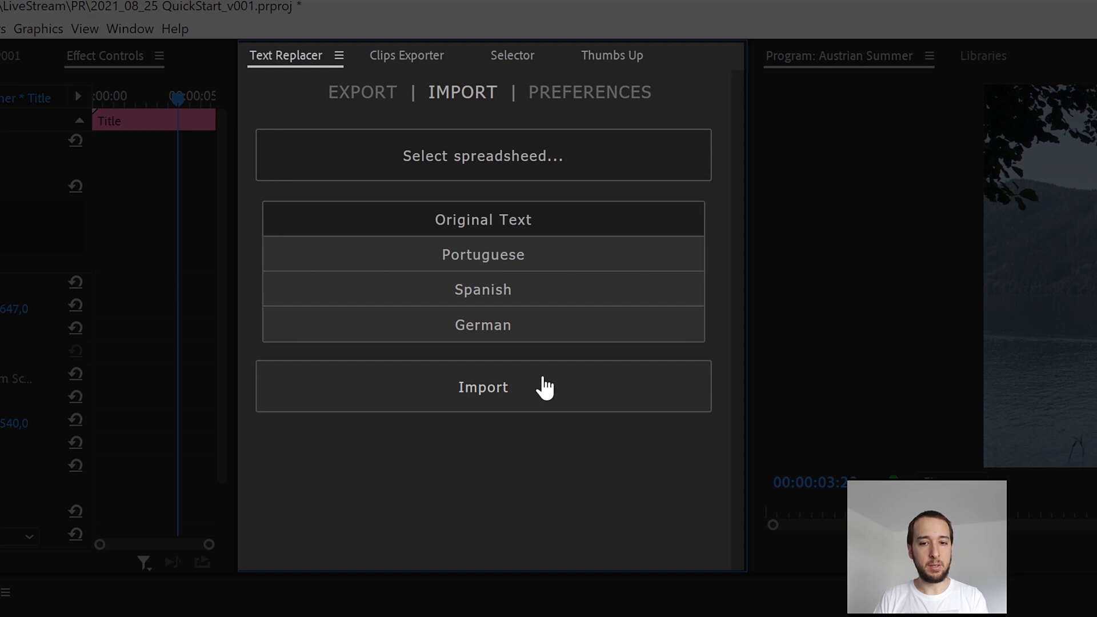
pyautogui.moveTo(558, 100)
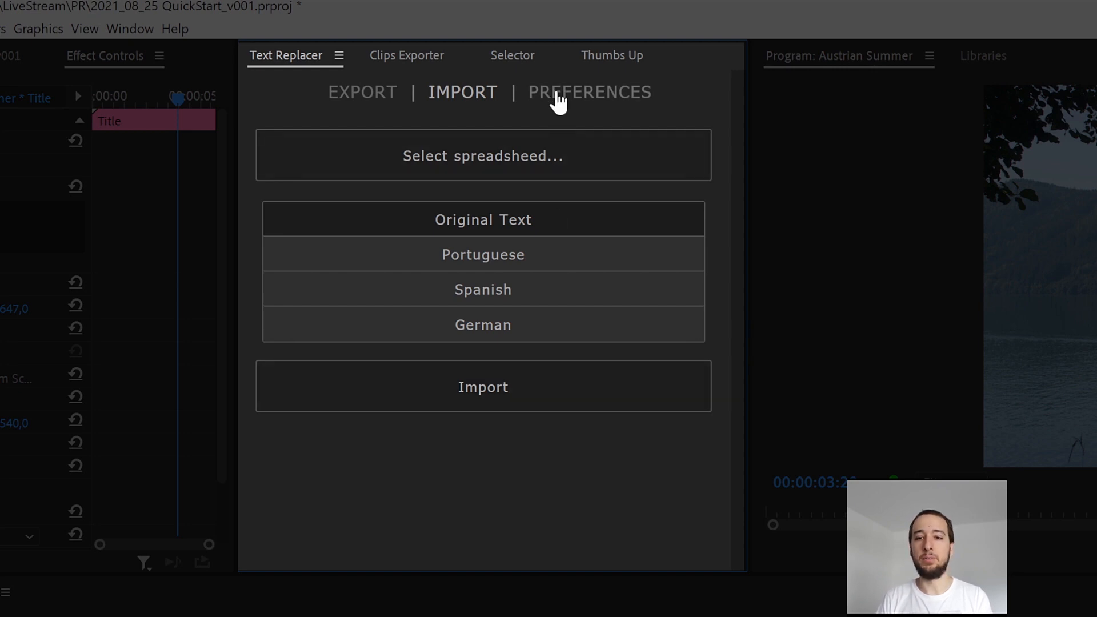
# - Switch Text Replacer to its PREFERENCES tab
pyautogui.click(589, 92)
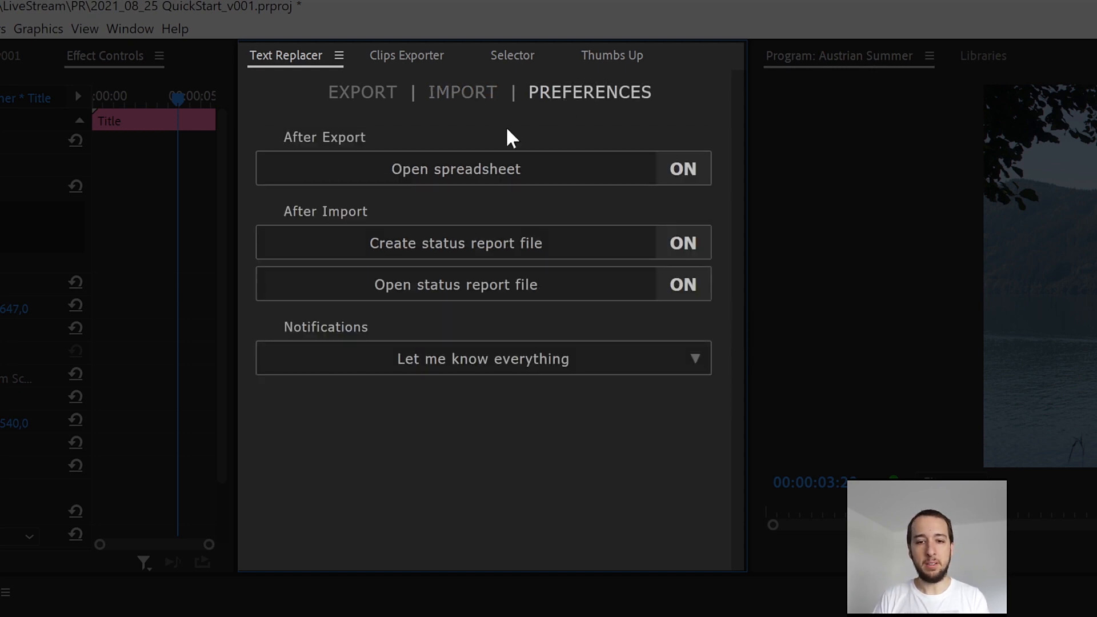
pyautogui.moveTo(364, 243)
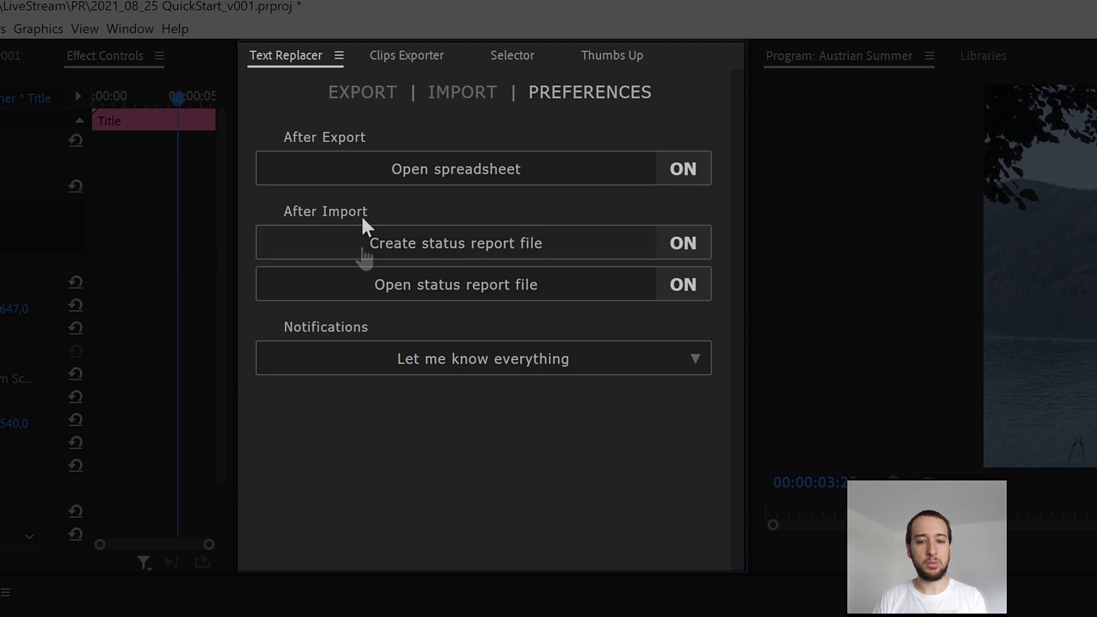
pyautogui.moveTo(500, 259)
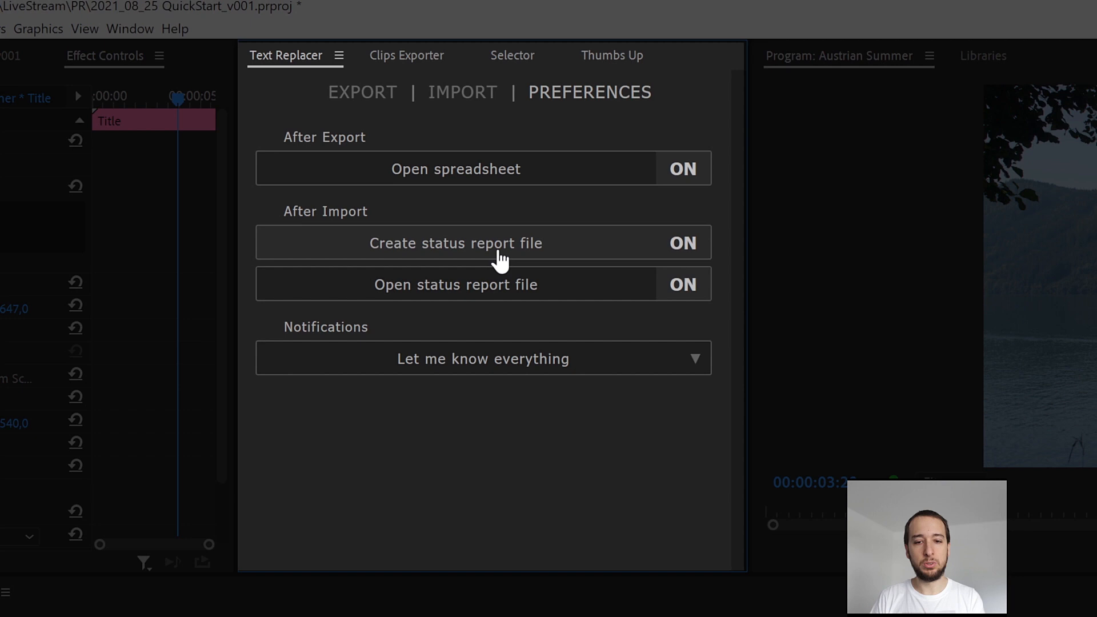
pyautogui.moveTo(485, 311)
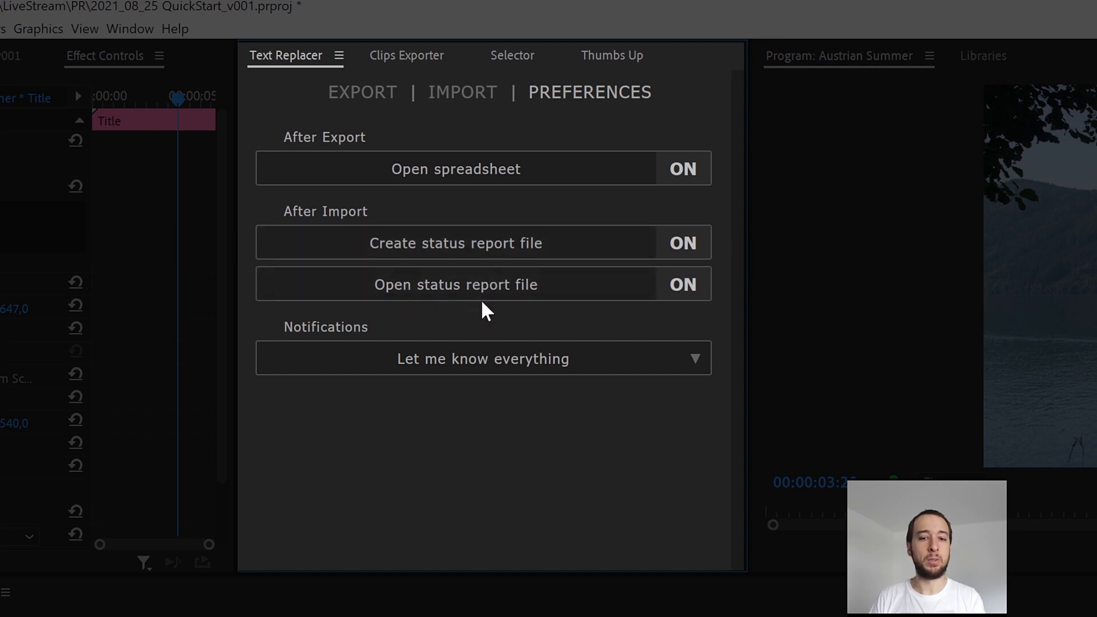
pyautogui.moveTo(475, 293)
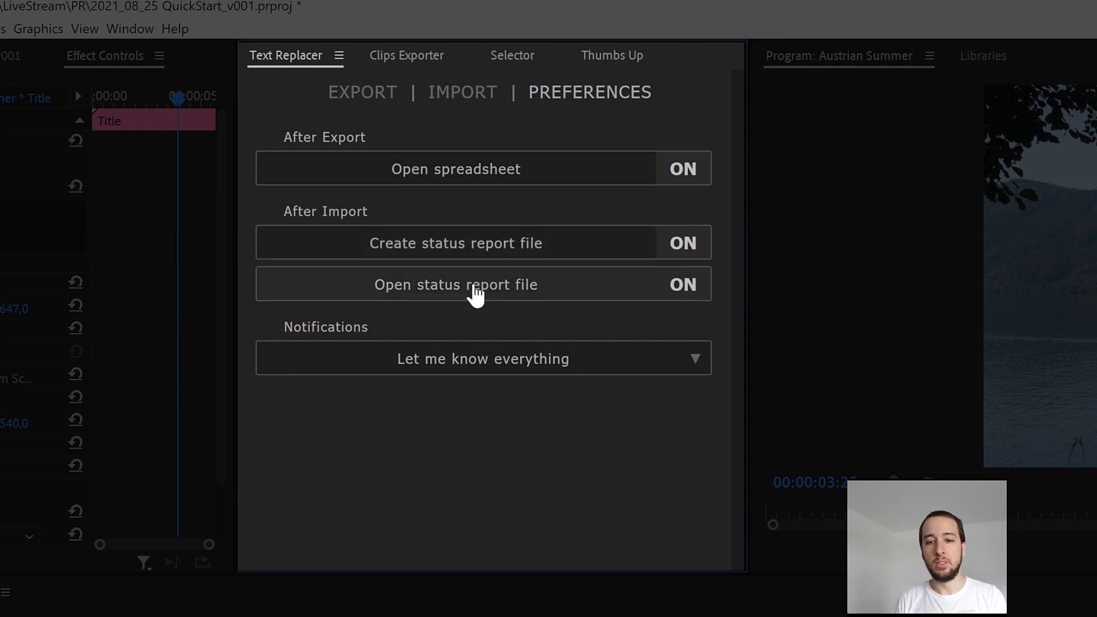
pyautogui.moveTo(539, 302)
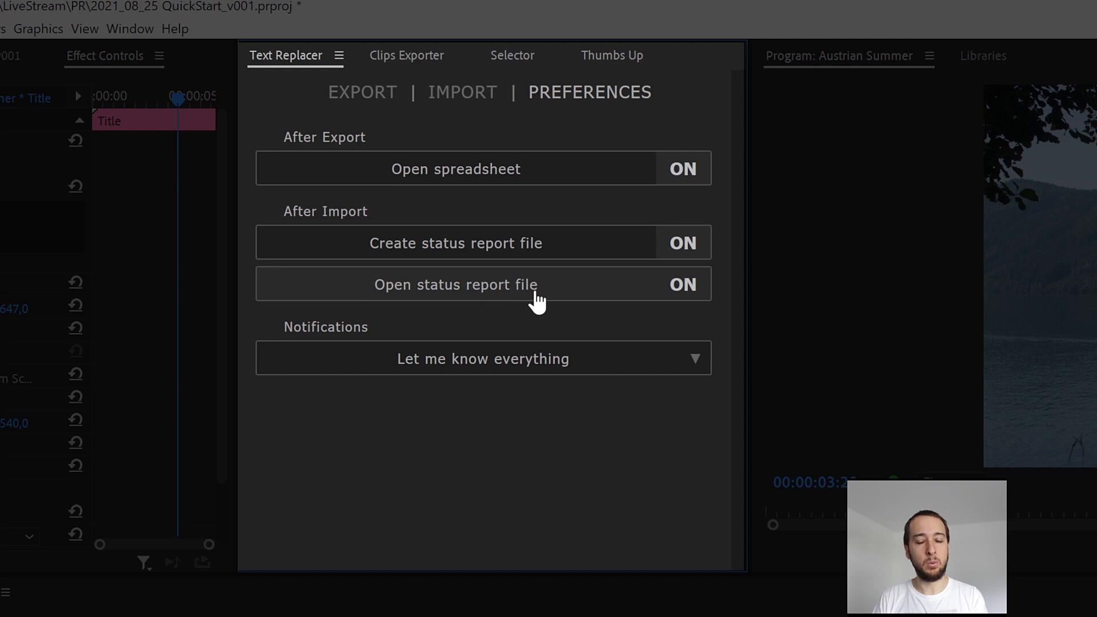
pyautogui.moveTo(436, 322)
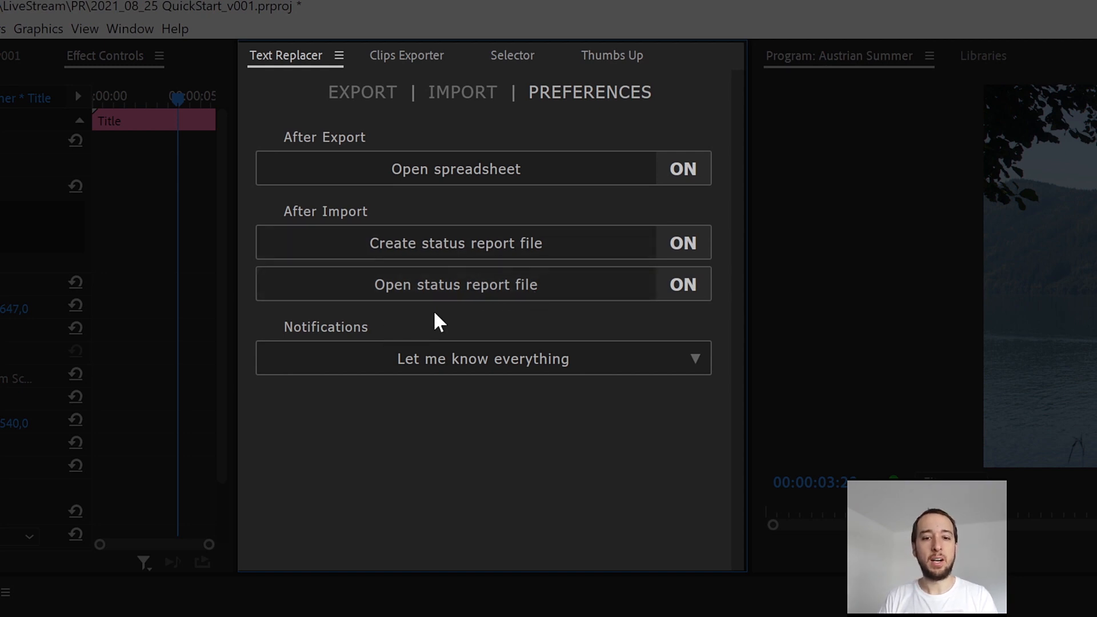
pyautogui.moveTo(445, 322)
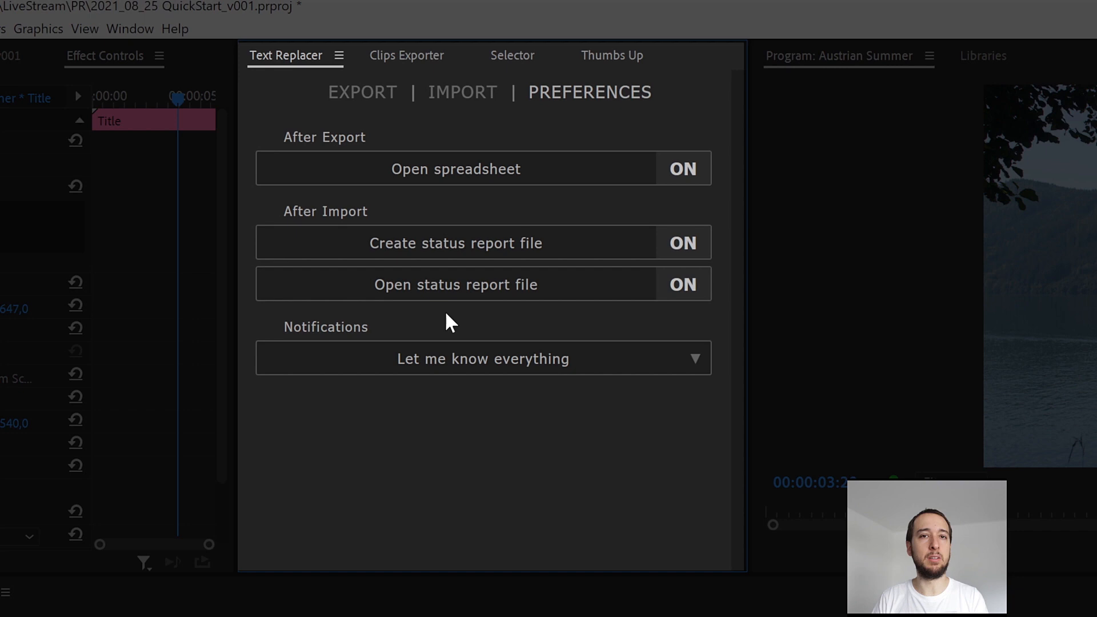
pyautogui.moveTo(389, 338)
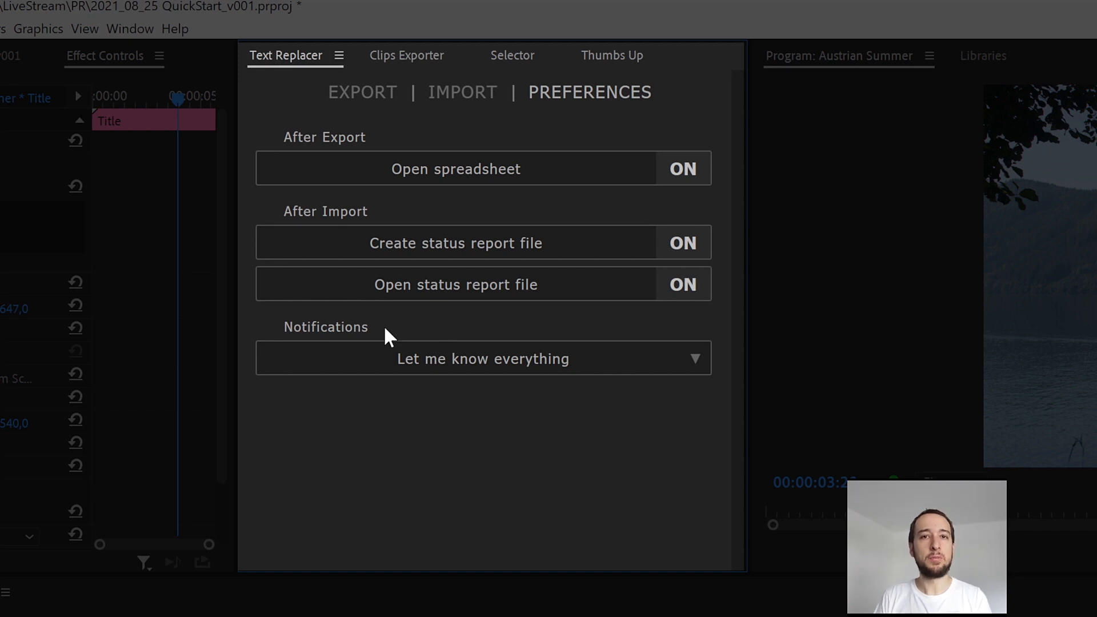
pyautogui.moveTo(573, 169)
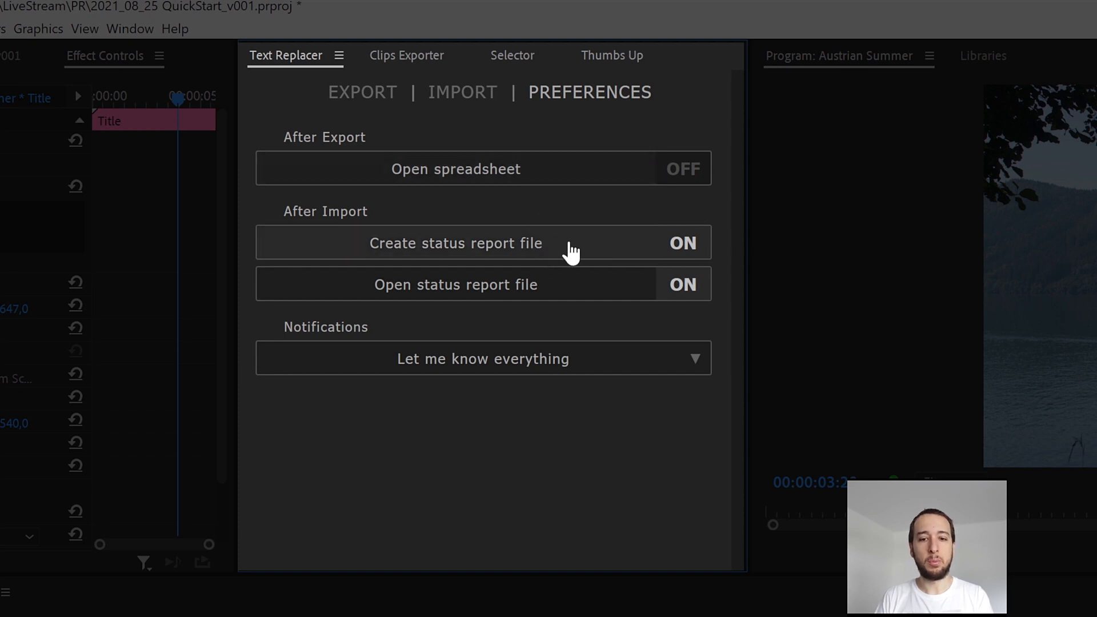
pyautogui.moveTo(563, 306)
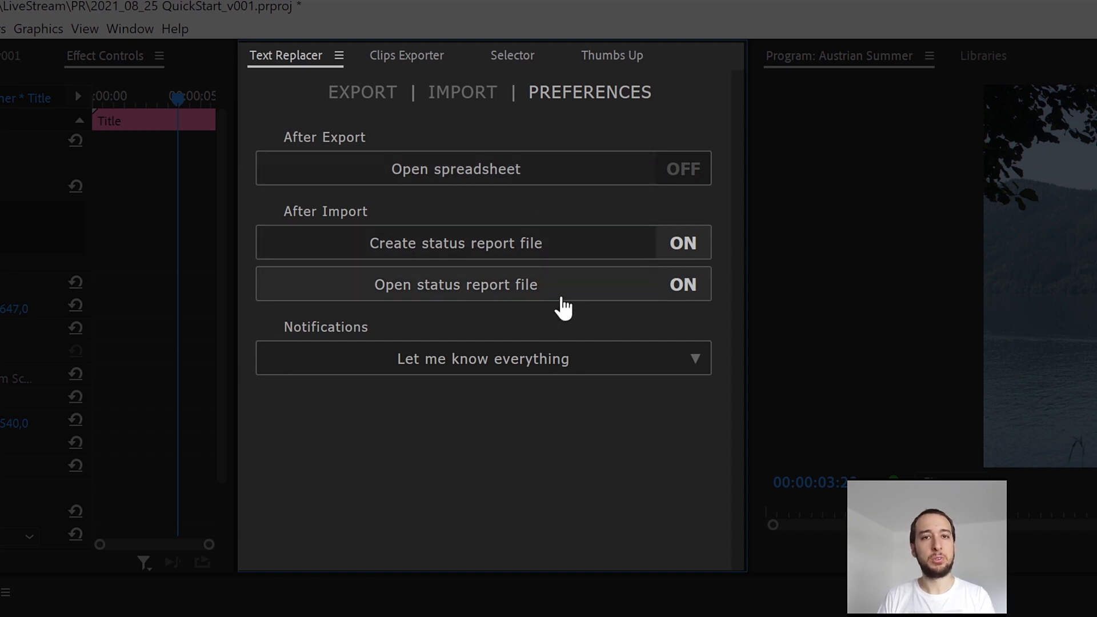
# - Turn off opening the spreadsheet after export and the status report after import
pyautogui.click(483, 283)
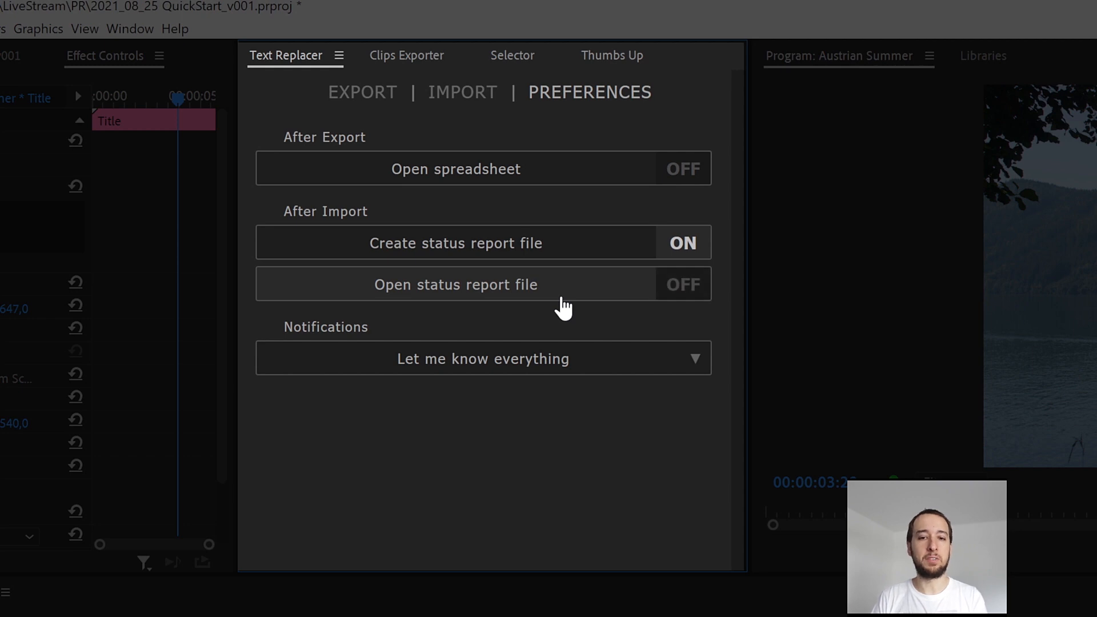
pyautogui.moveTo(378, 98)
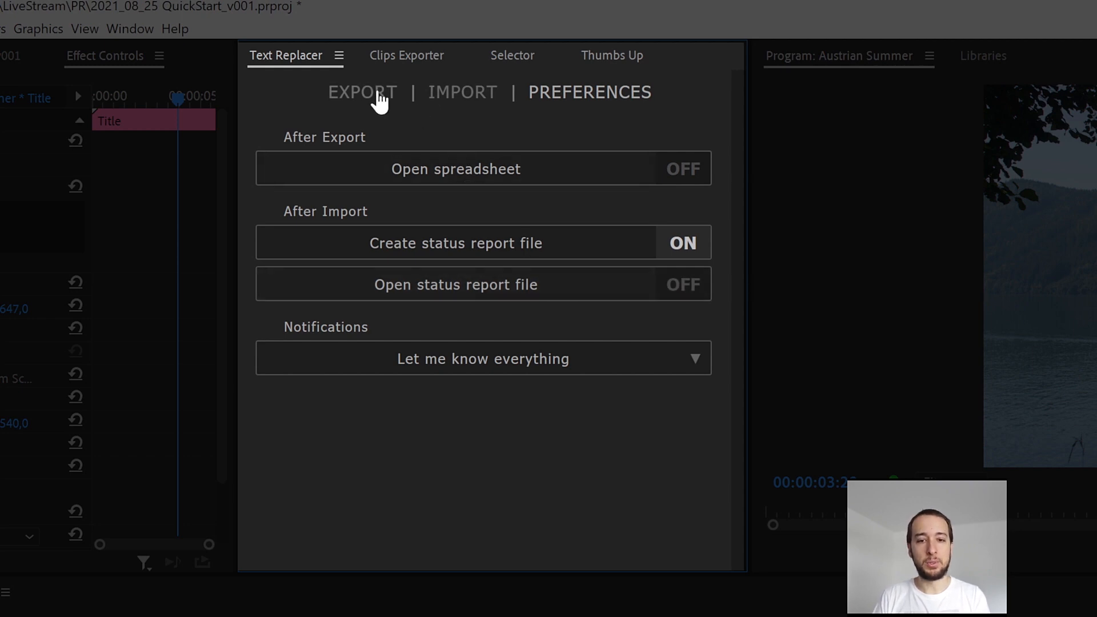
# - Export the sequence's text clips to an Austrian Summer spreadsheet in the SPREADSHEETS folder
pyautogui.click(362, 91)
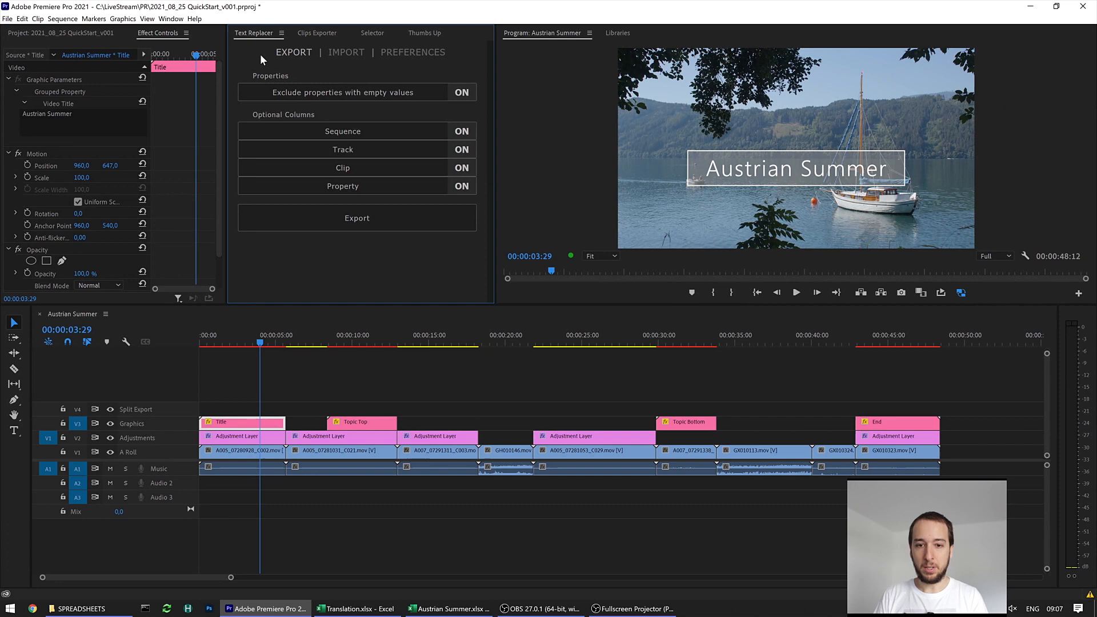
pyautogui.click(42, 33)
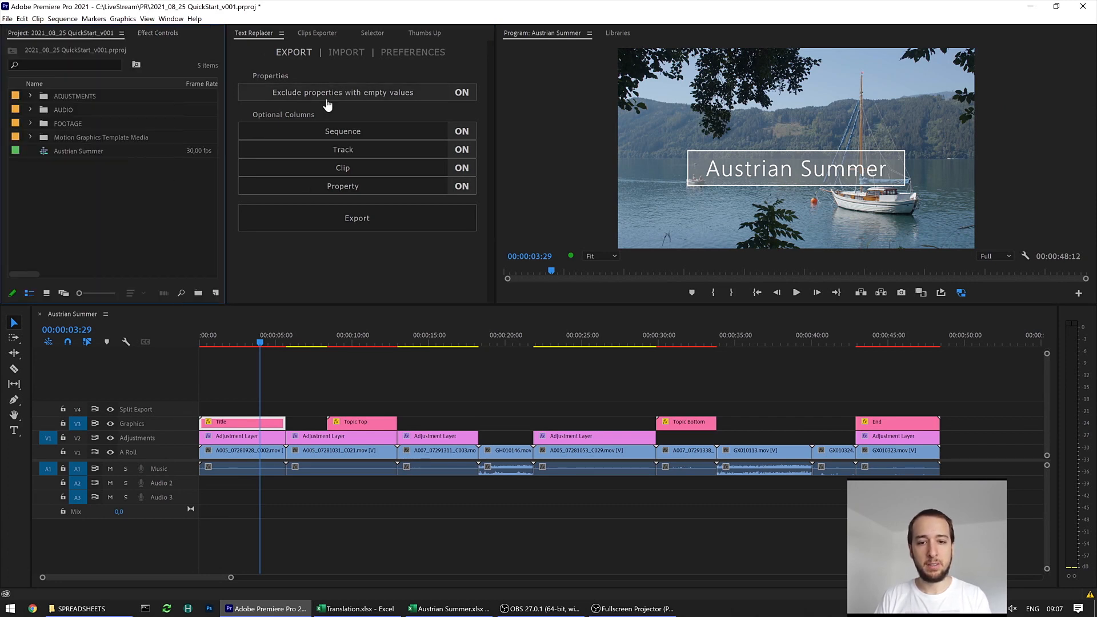
pyautogui.moveTo(353, 278)
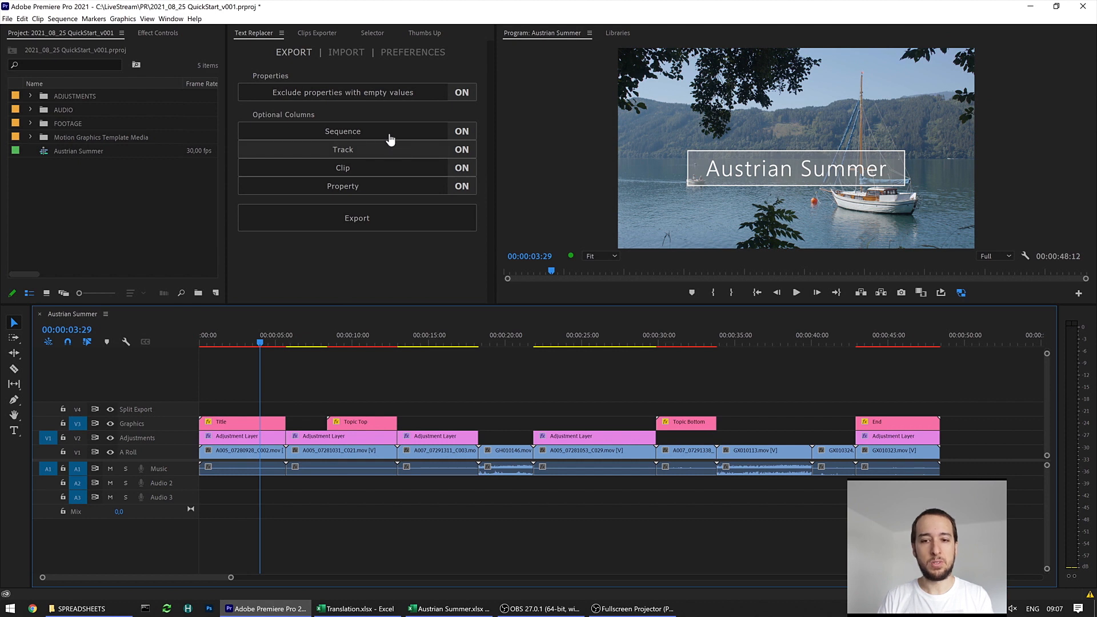
pyautogui.moveTo(386, 218)
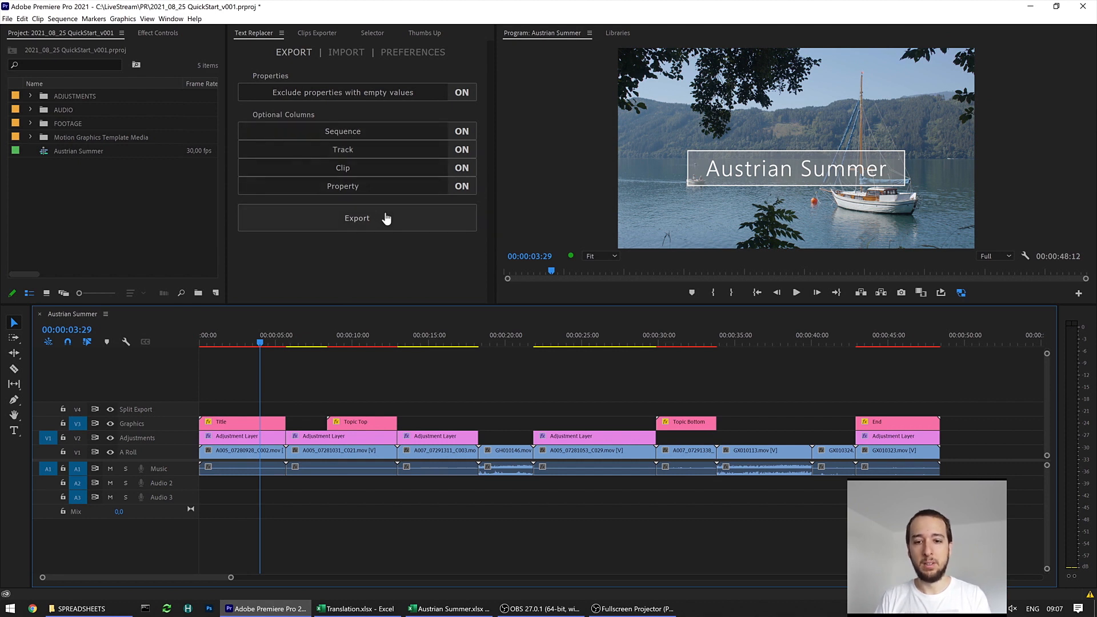
pyautogui.click(356, 217)
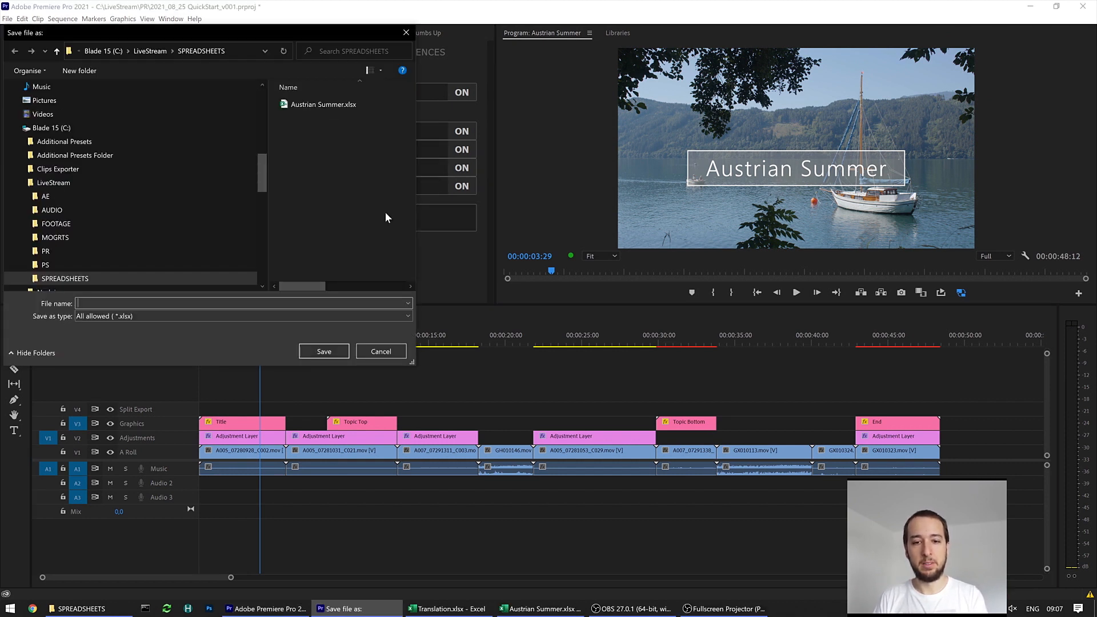
pyautogui.click(323, 104)
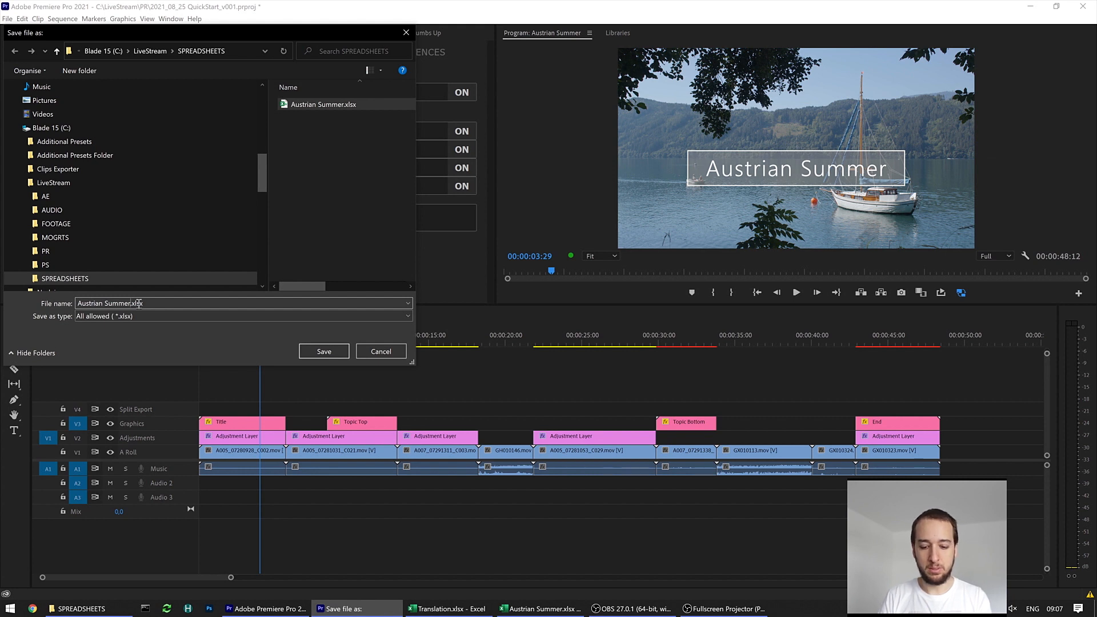
pyautogui.click(323, 351)
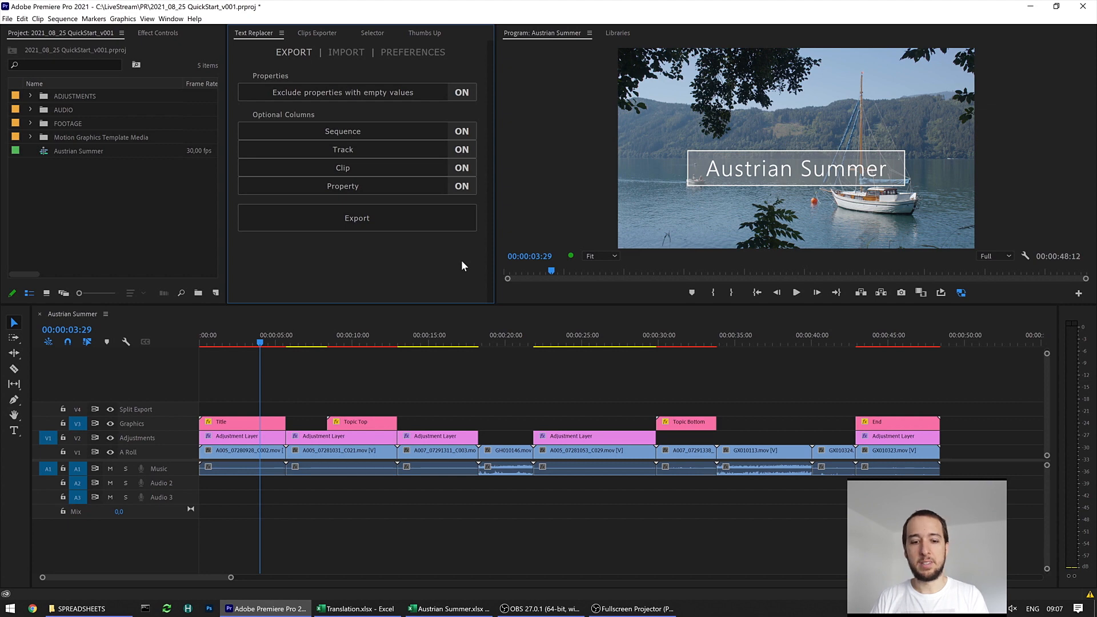
# - Open Austrian Summer v002.xlsx from SPREADSHEETS and select its Original Text column
pyautogui.press('alt+tab')
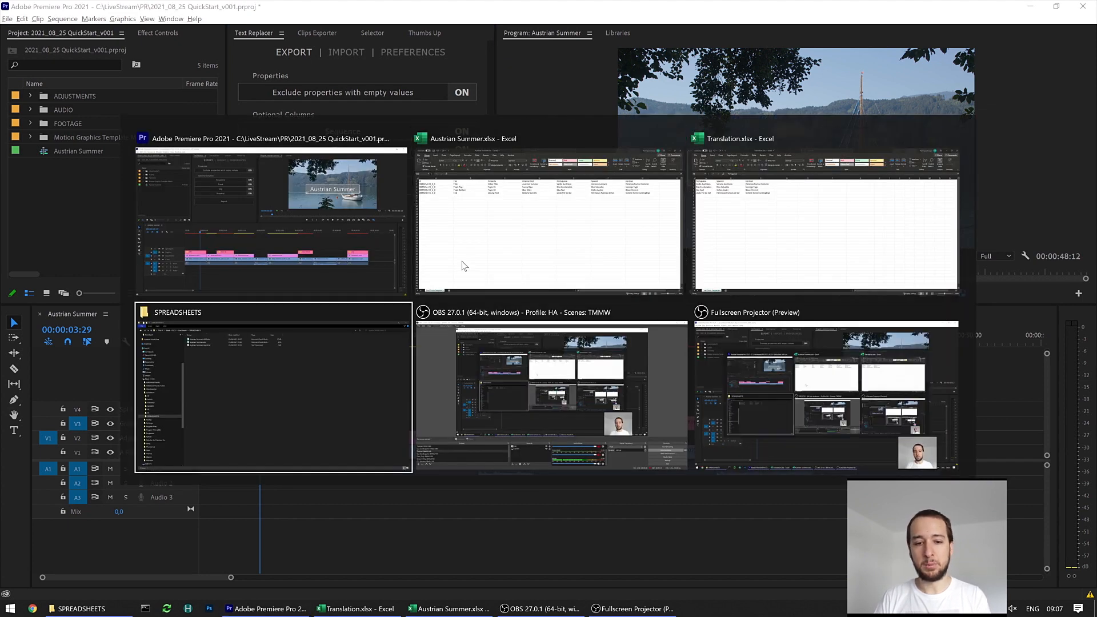
pyautogui.click(273, 384)
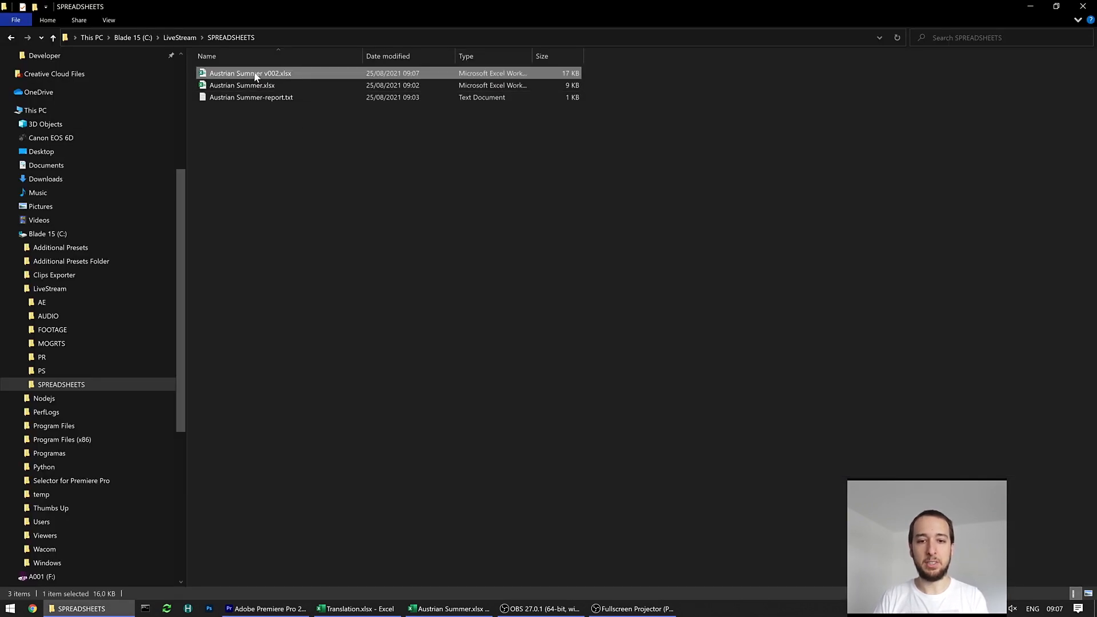
pyautogui.doubleClick(250, 73)
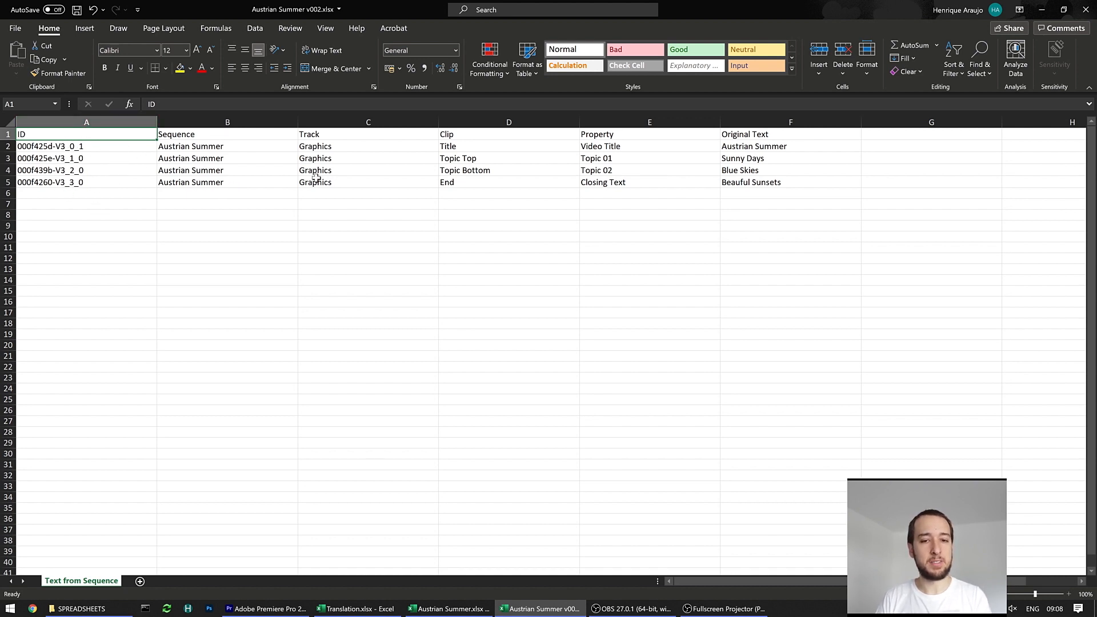
pyautogui.moveTo(631, 133)
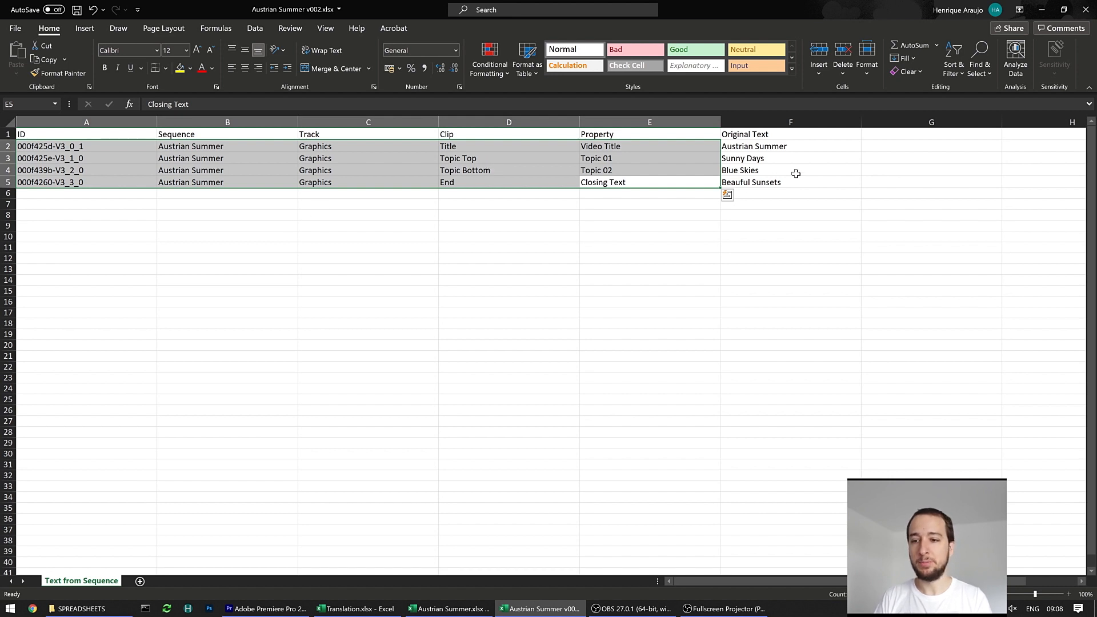
pyautogui.click(789, 134)
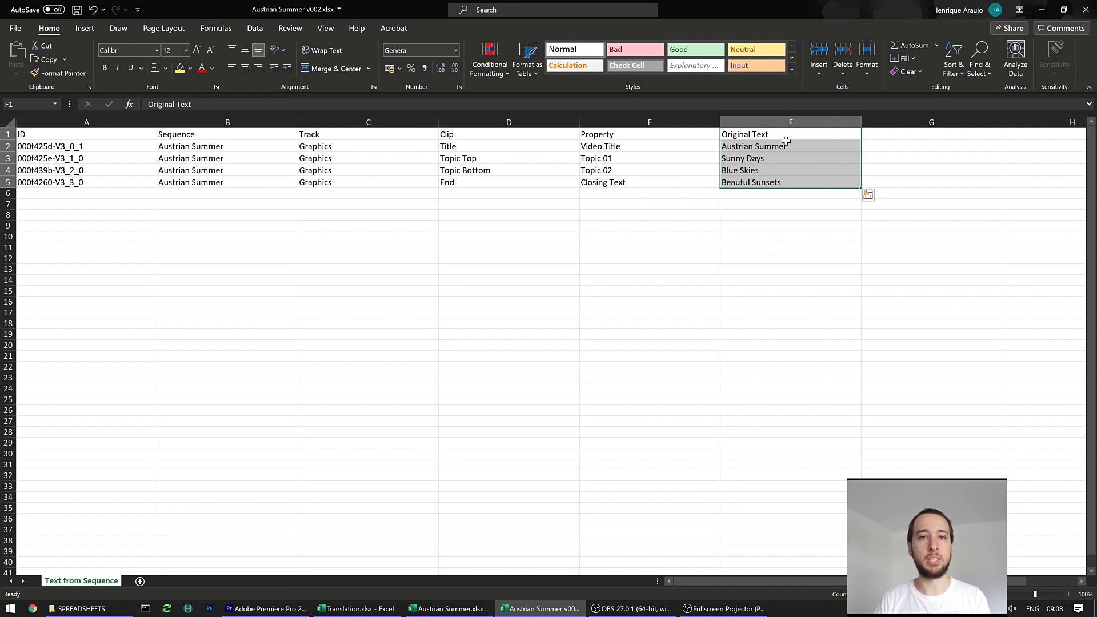
pyautogui.press('alt+tab')
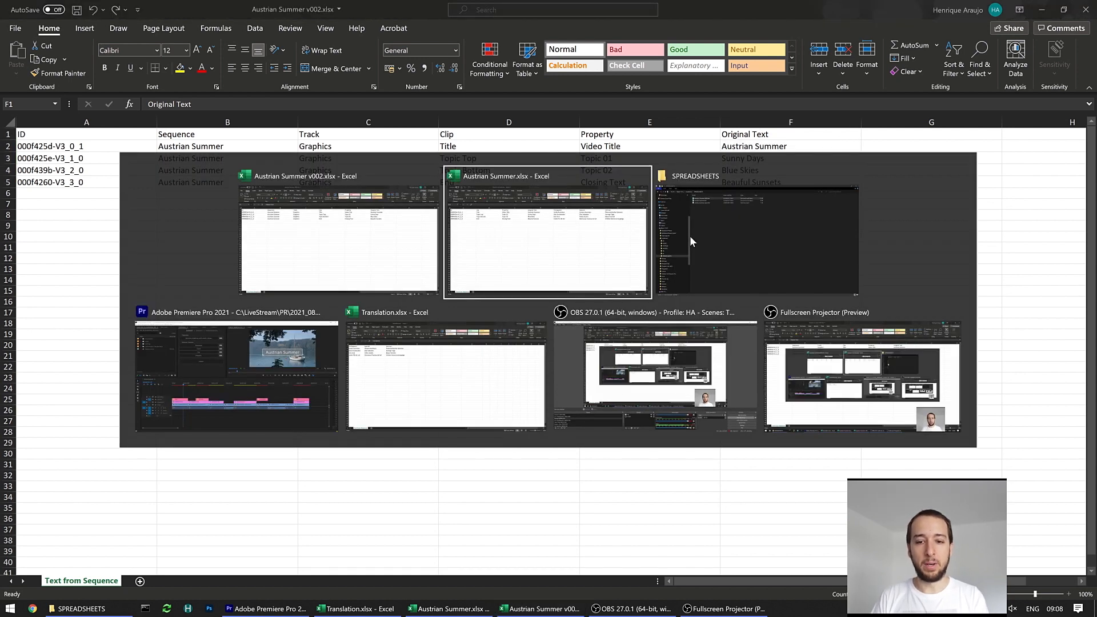
# - Paste the Portuguese, Spanish and German translations into cell G1 and save the workbook
pyautogui.click(444, 374)
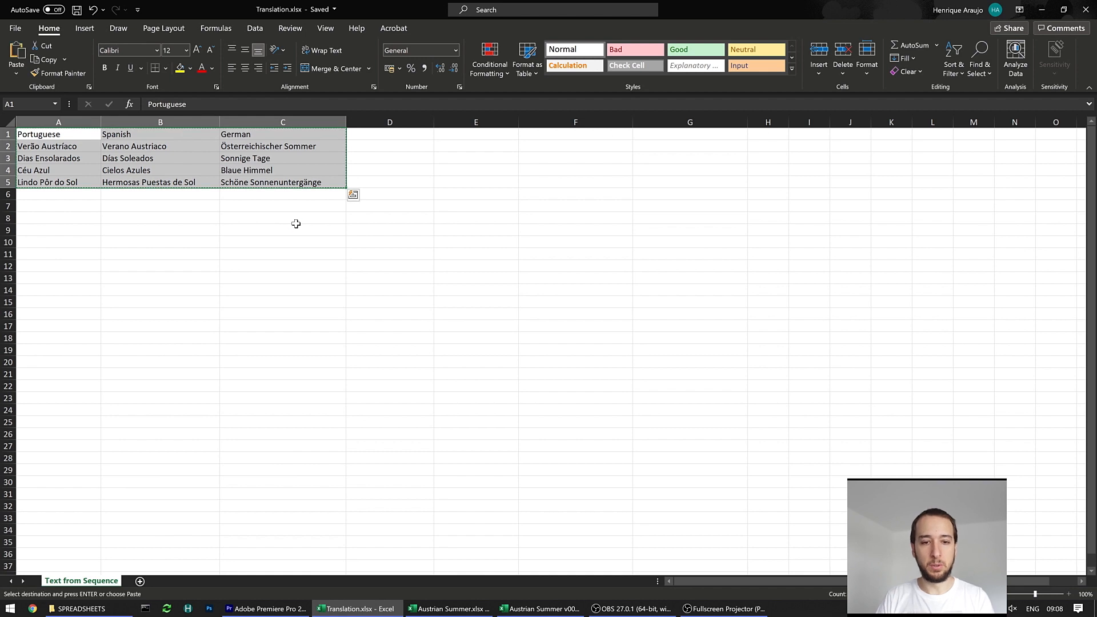
pyautogui.click(539, 608)
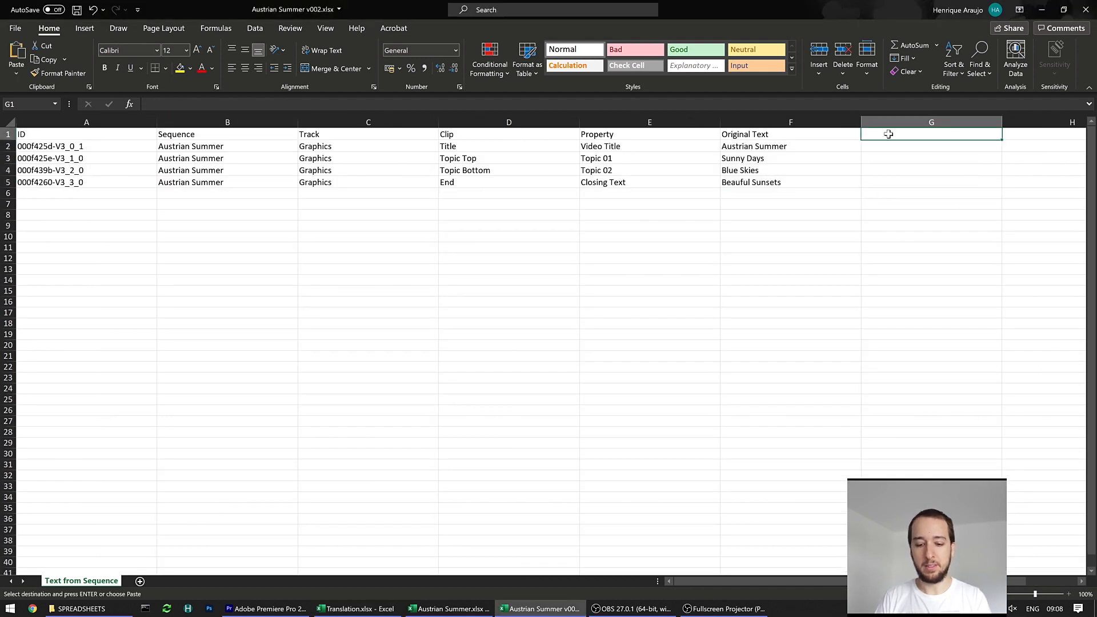
pyautogui.press('ctrl+v')
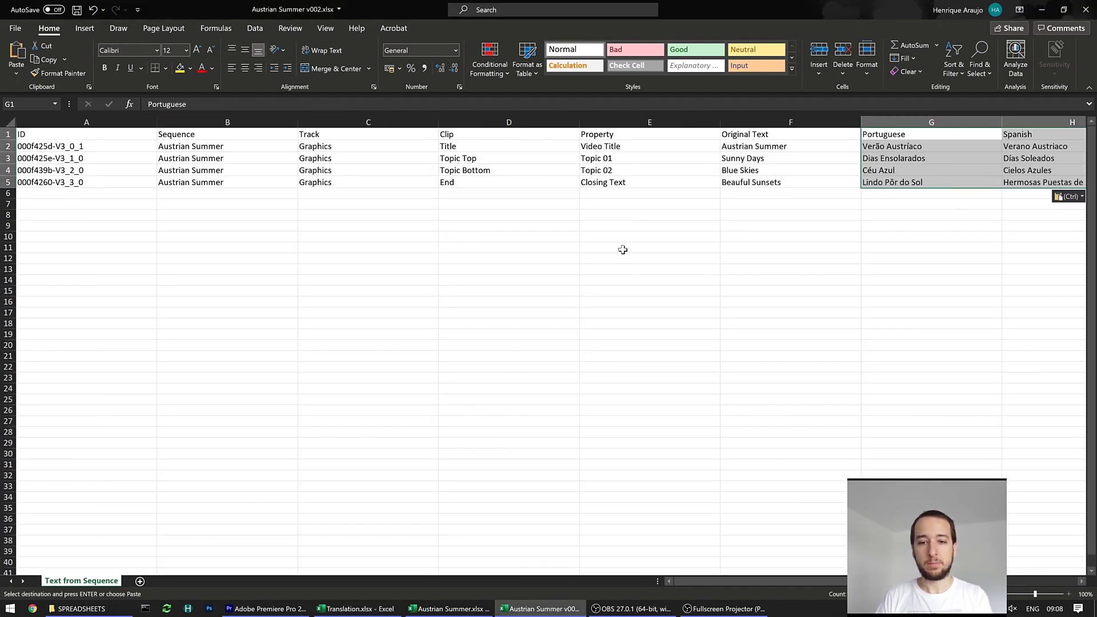
pyautogui.press('alt+tab')
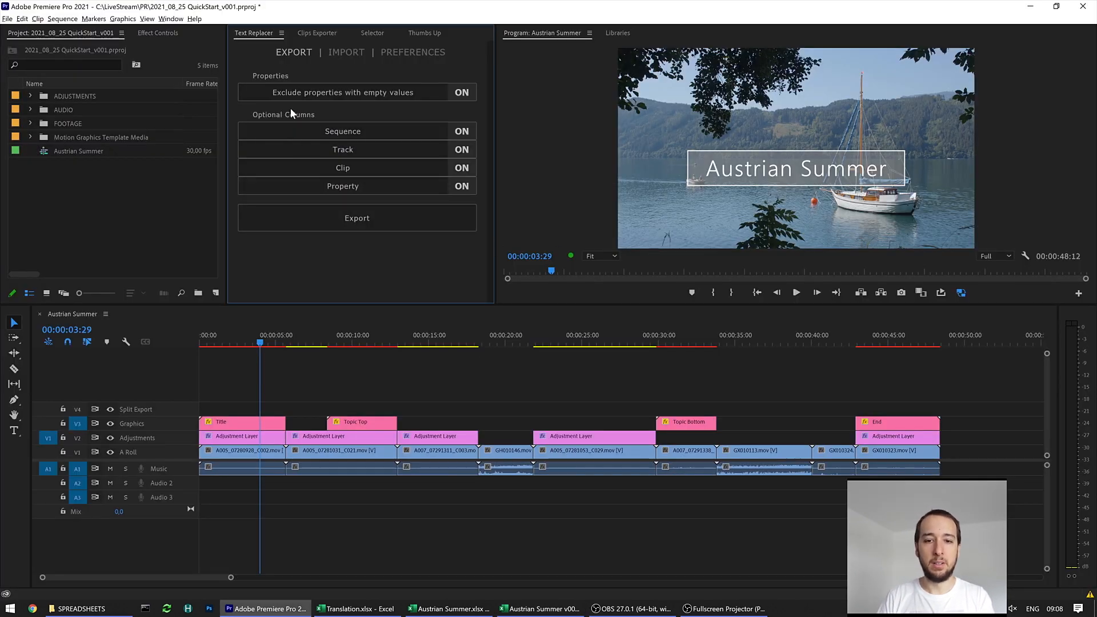
# - Select Austrian Summer v002.xlsx as the spreadsheet in Text Replacer's Import tab
pyautogui.click(345, 52)
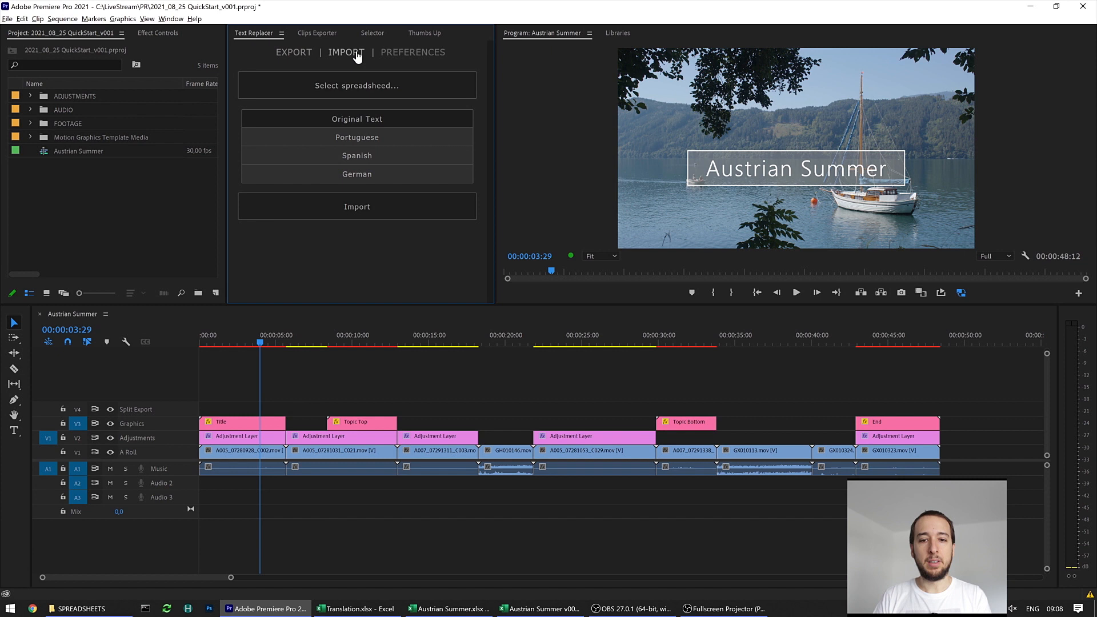
pyautogui.click(356, 85)
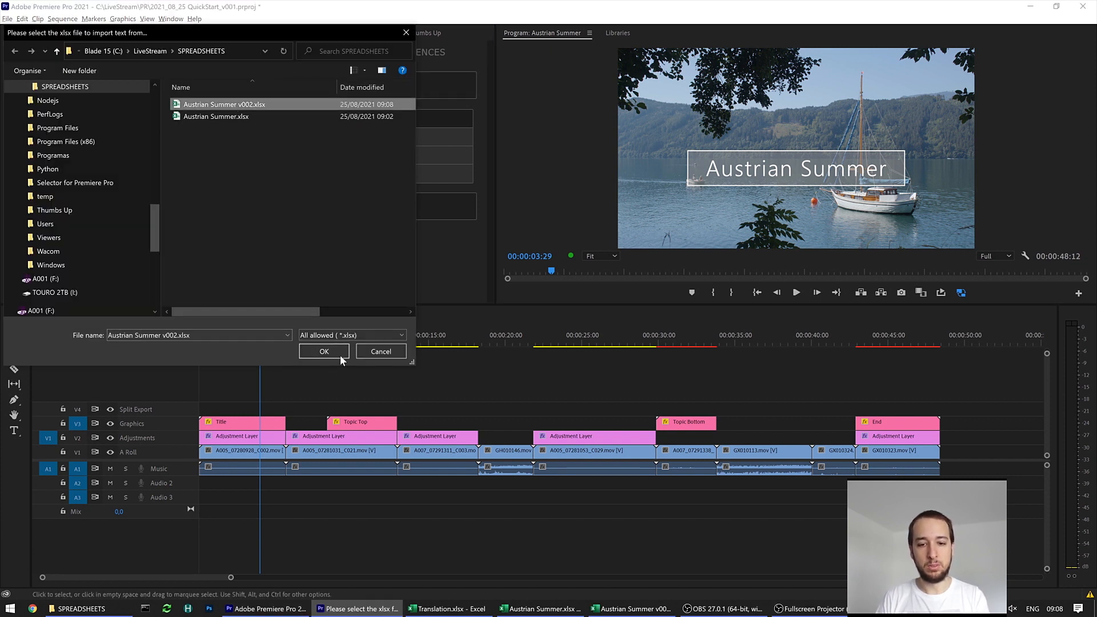
pyautogui.click(323, 352)
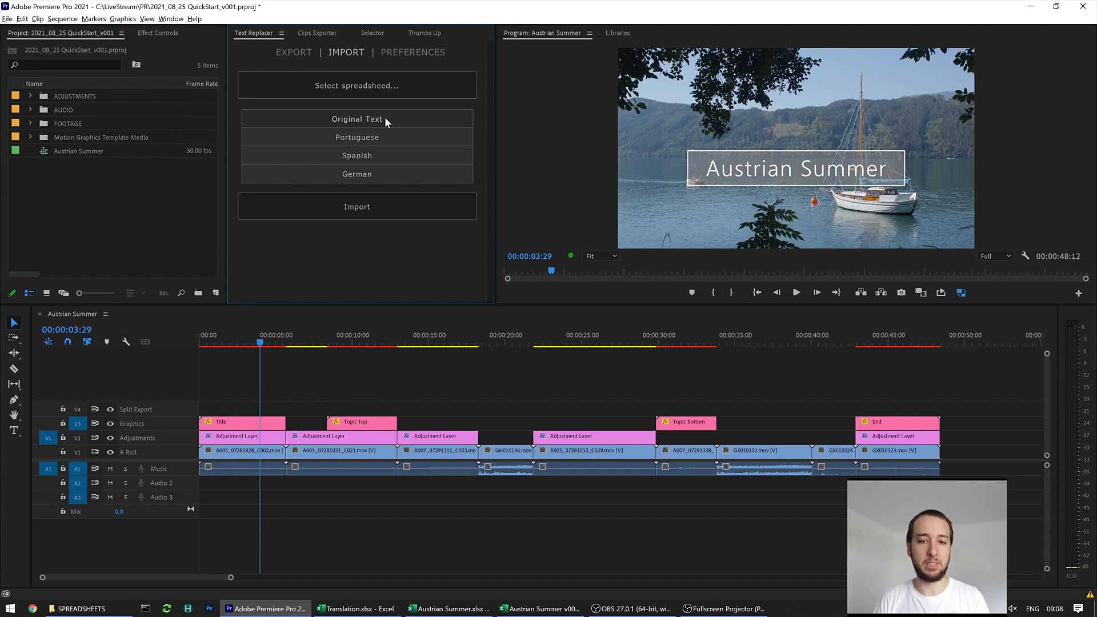
pyautogui.moveTo(356, 206)
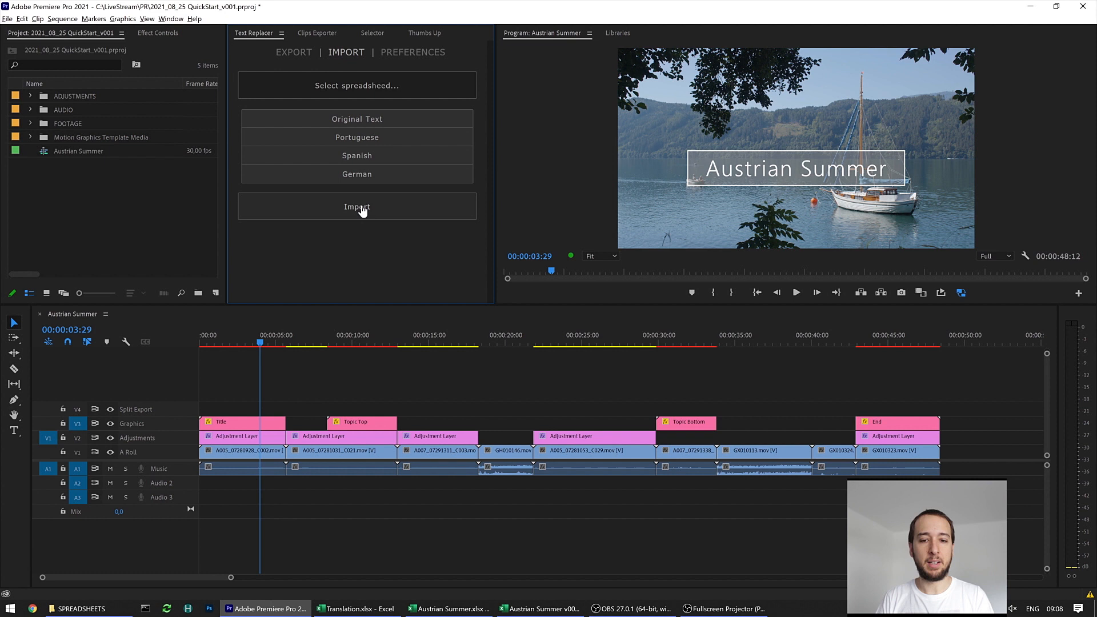
# - Run Import to build the Original Text, Portuguese, Spanish and German sequence copies
pyautogui.click(356, 206)
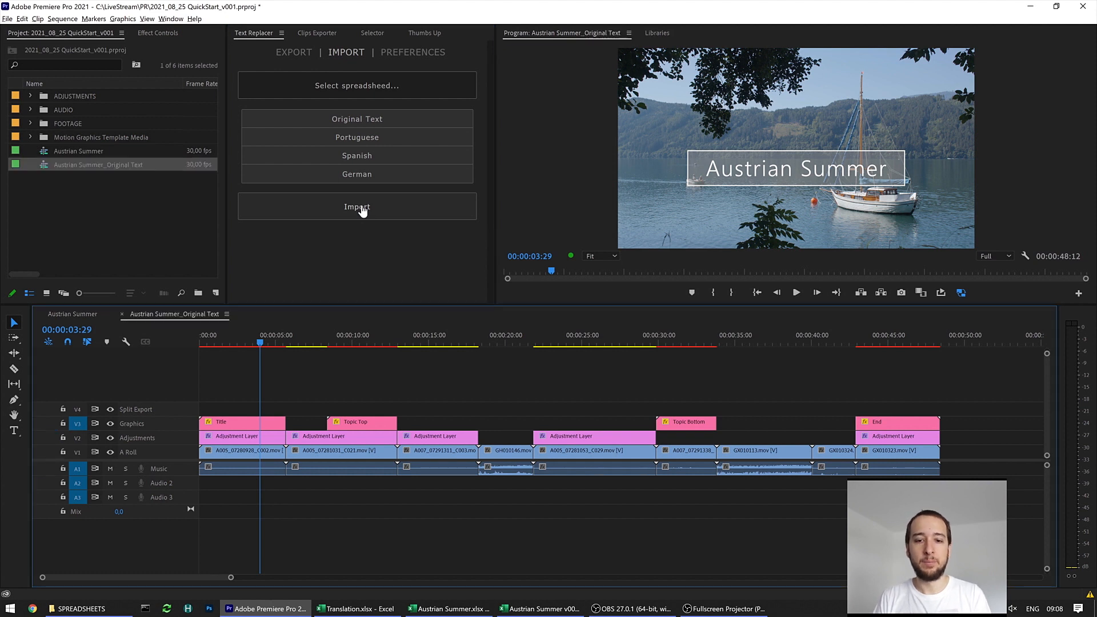
pyautogui.click(355, 206)
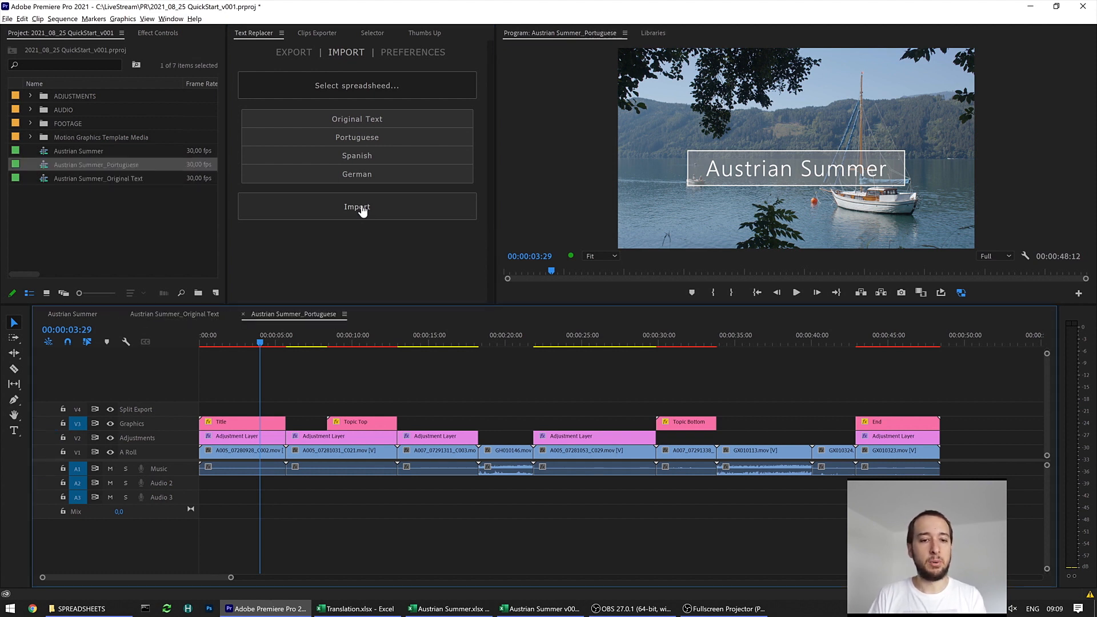
pyautogui.click(355, 206)
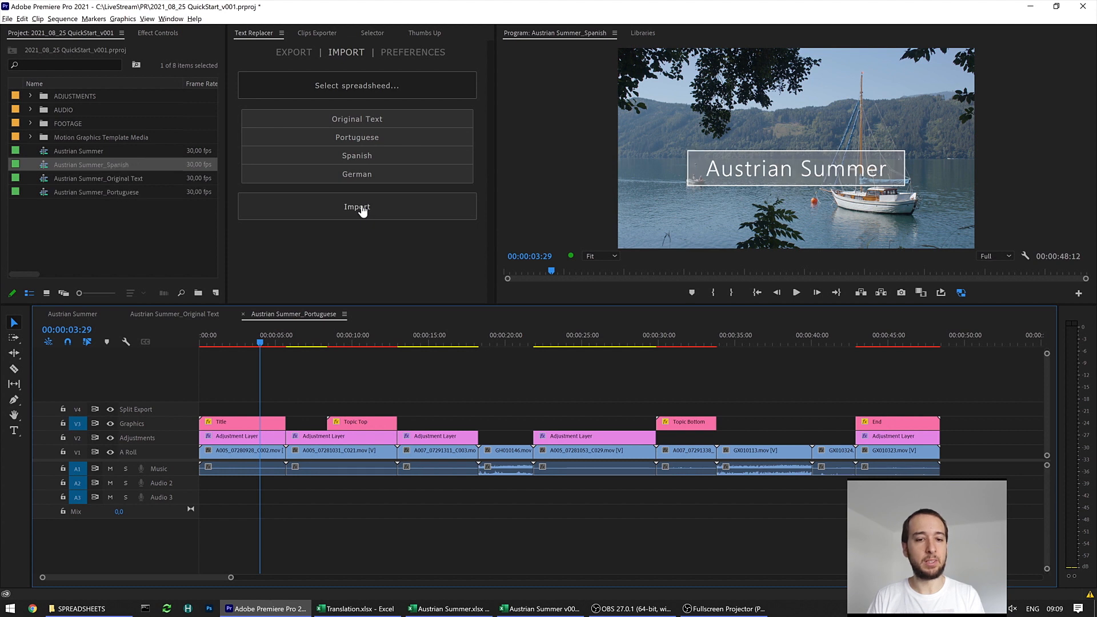
pyautogui.click(356, 206)
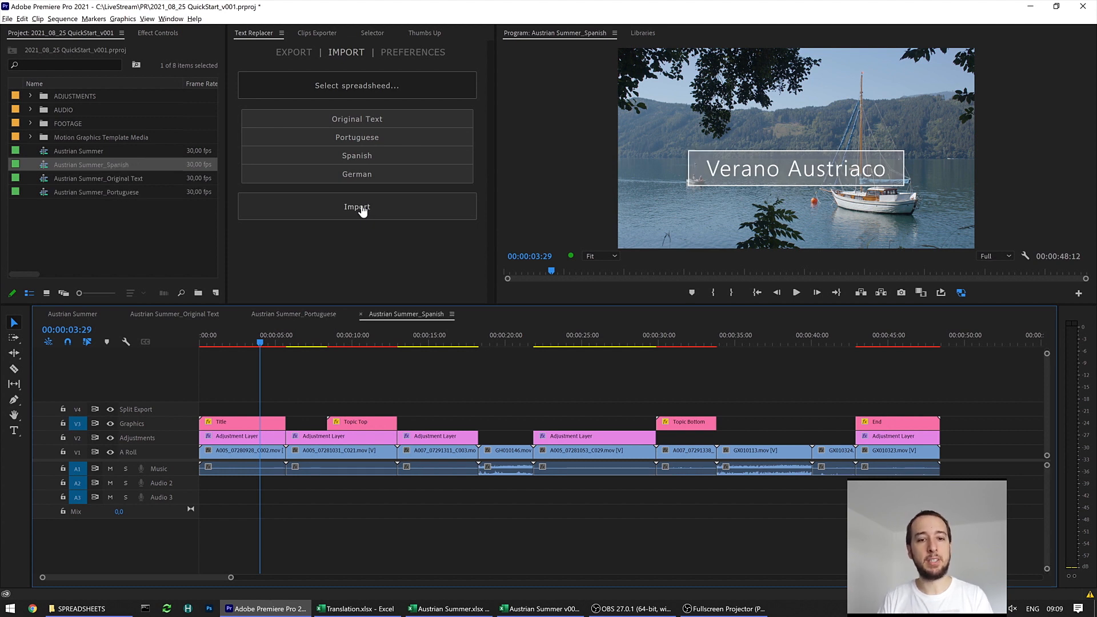
pyautogui.click(355, 206)
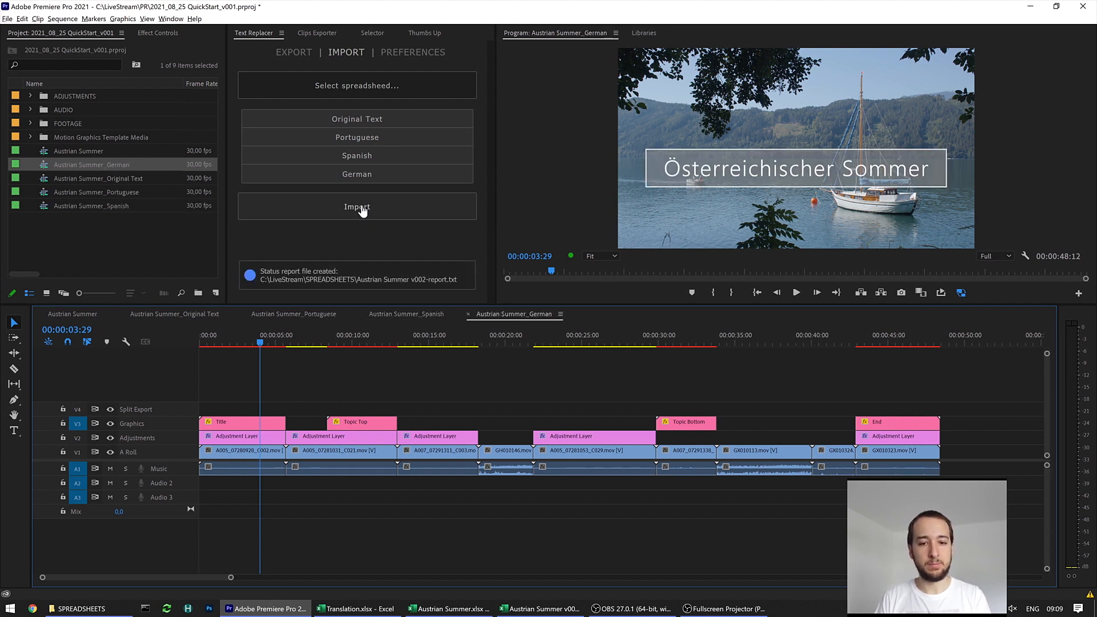
pyautogui.moveTo(404, 280)
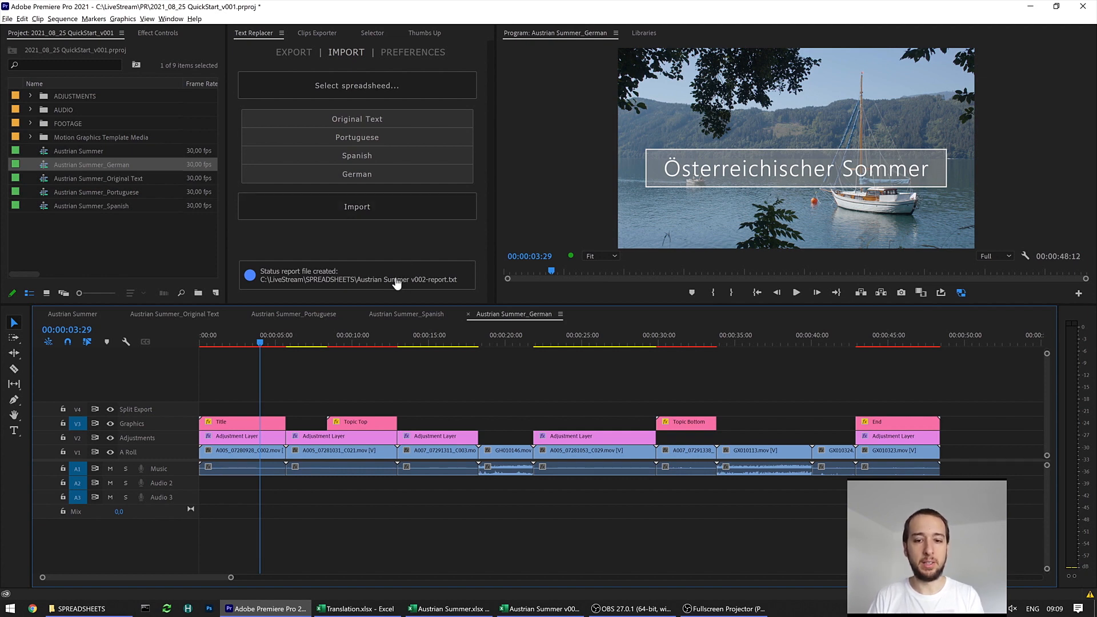
pyautogui.click(359, 275)
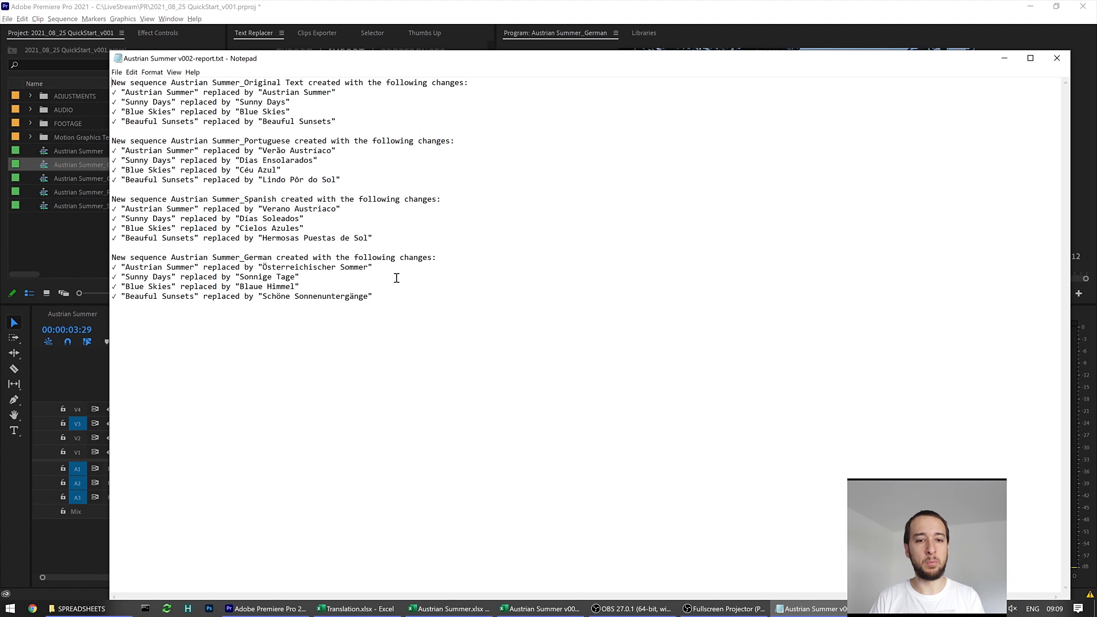
pyautogui.moveTo(253, 153)
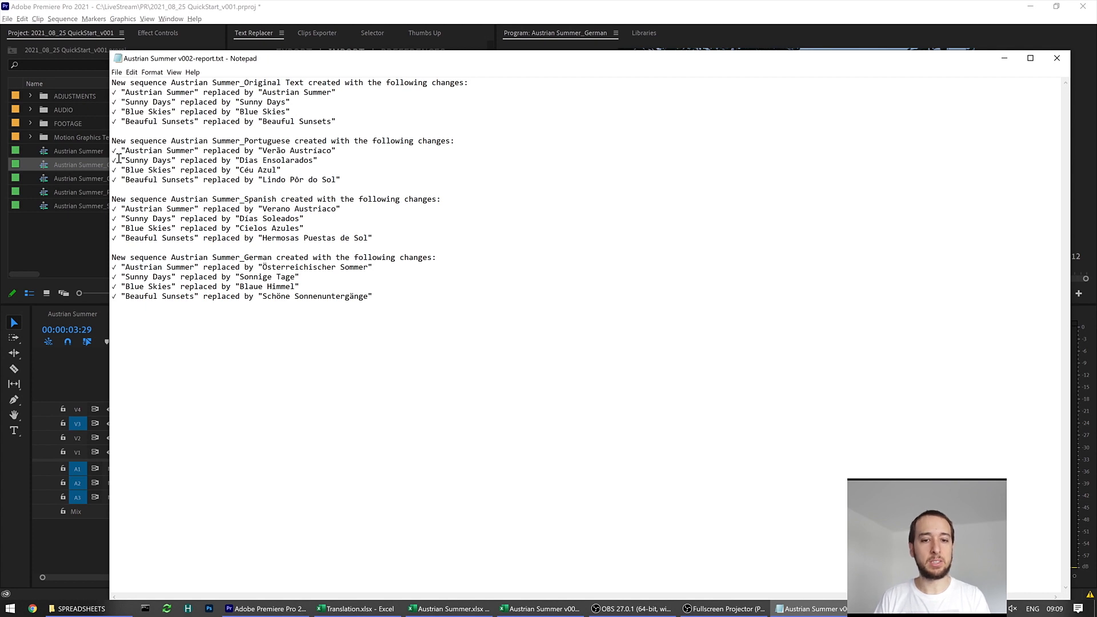
pyautogui.moveTo(822, 222)
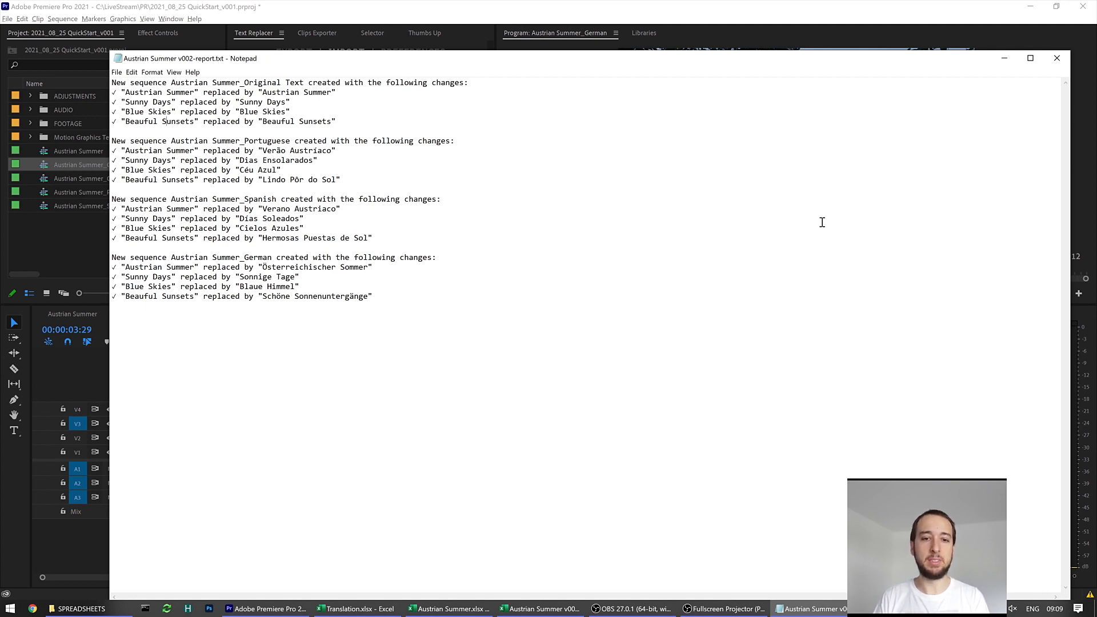
pyautogui.moveTo(868, 137)
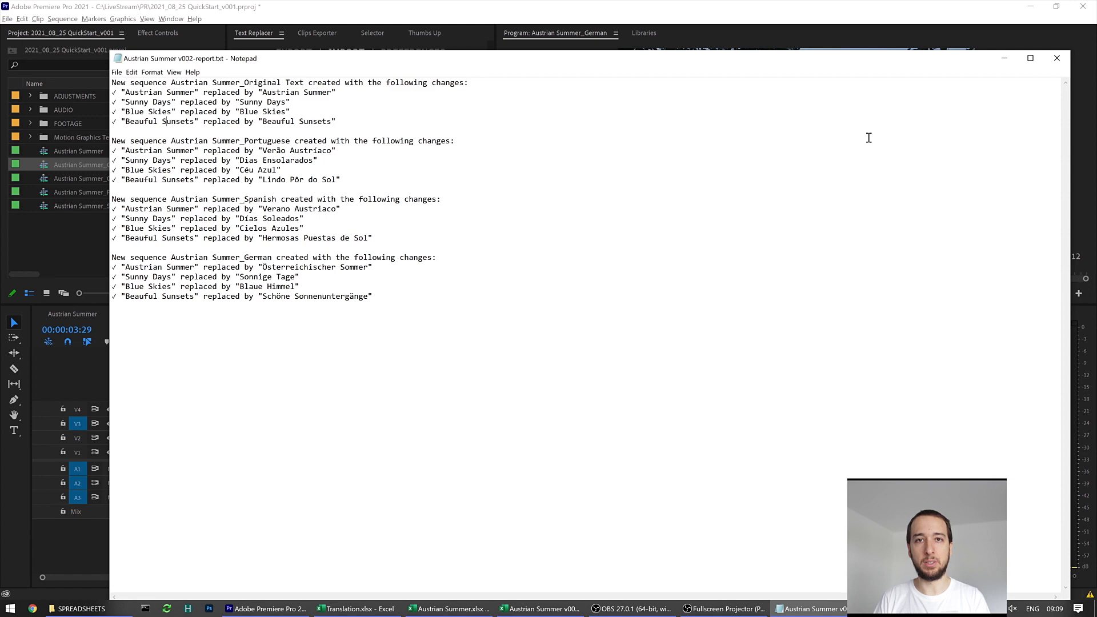
pyautogui.click(1056, 58)
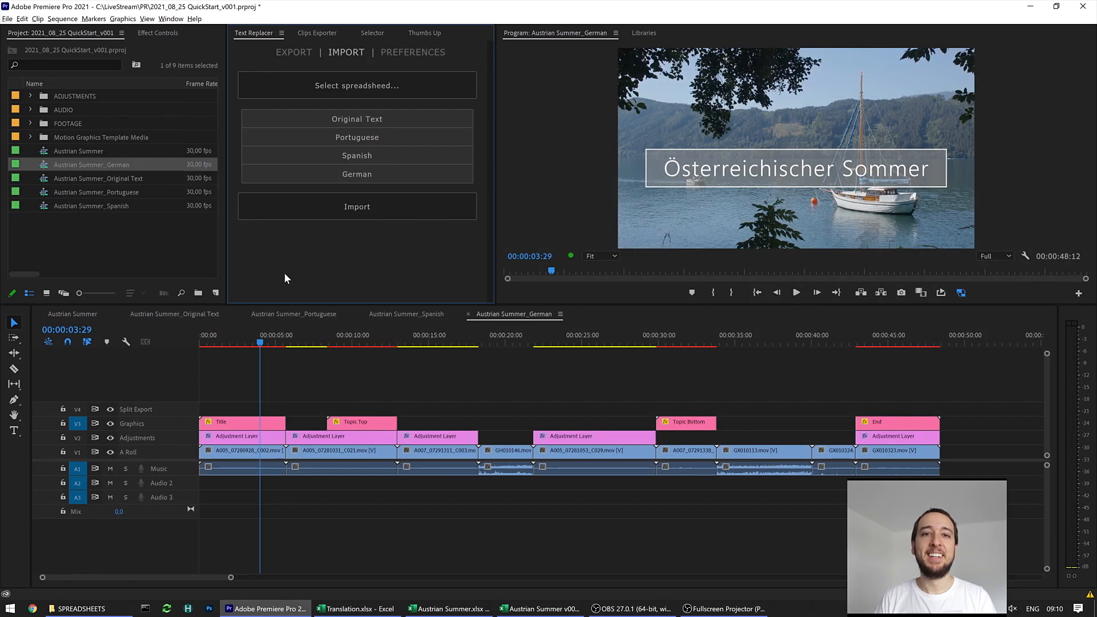